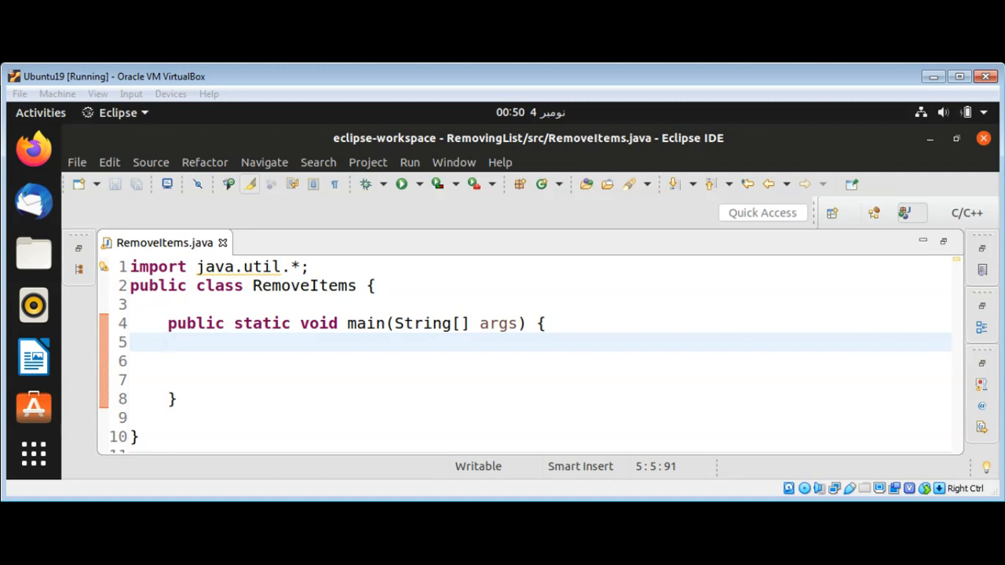
mouse_move(425, 372)
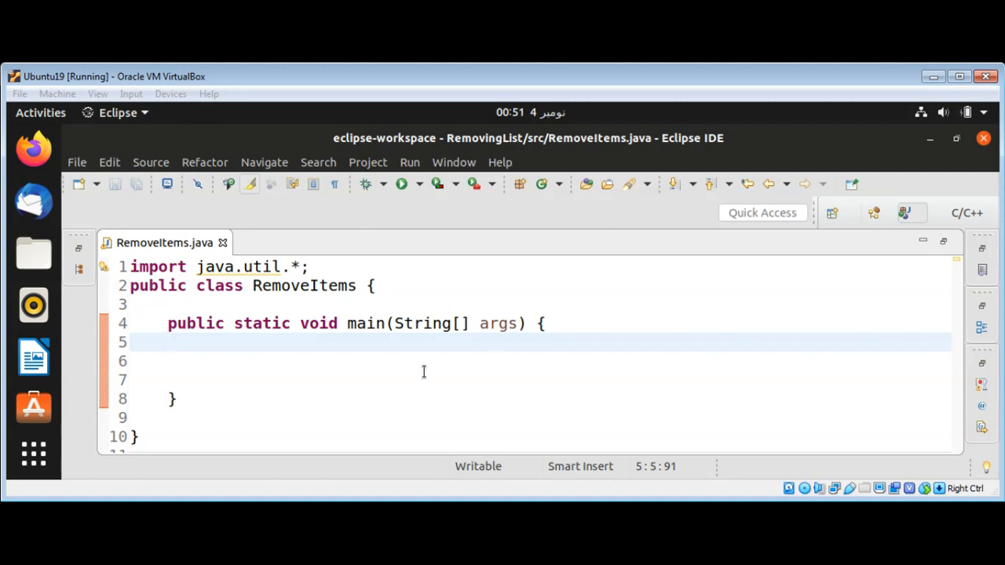
- Write List<String> programming = new ArrayList<String>(); on the blank line in main
left_click(285, 361)
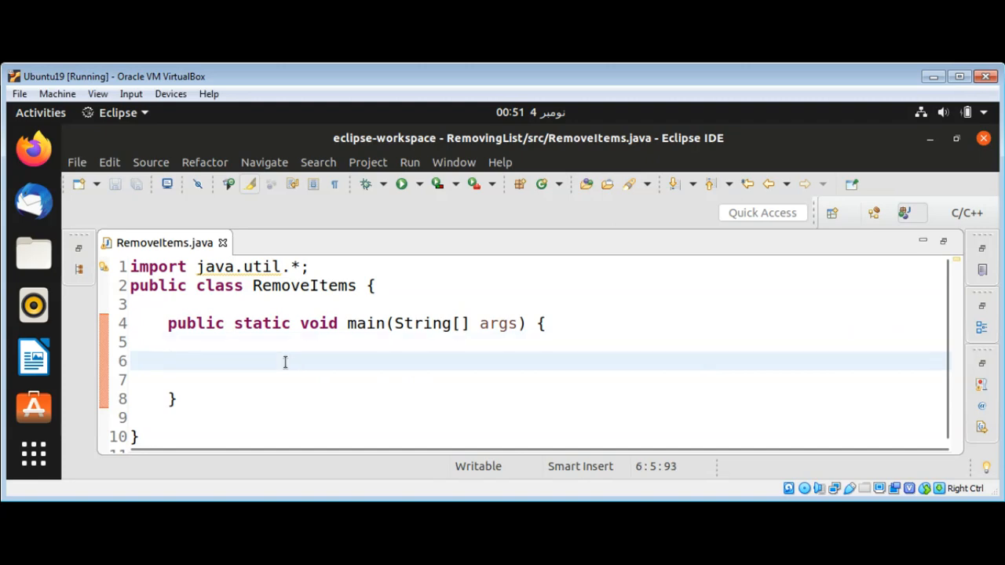
type("List")
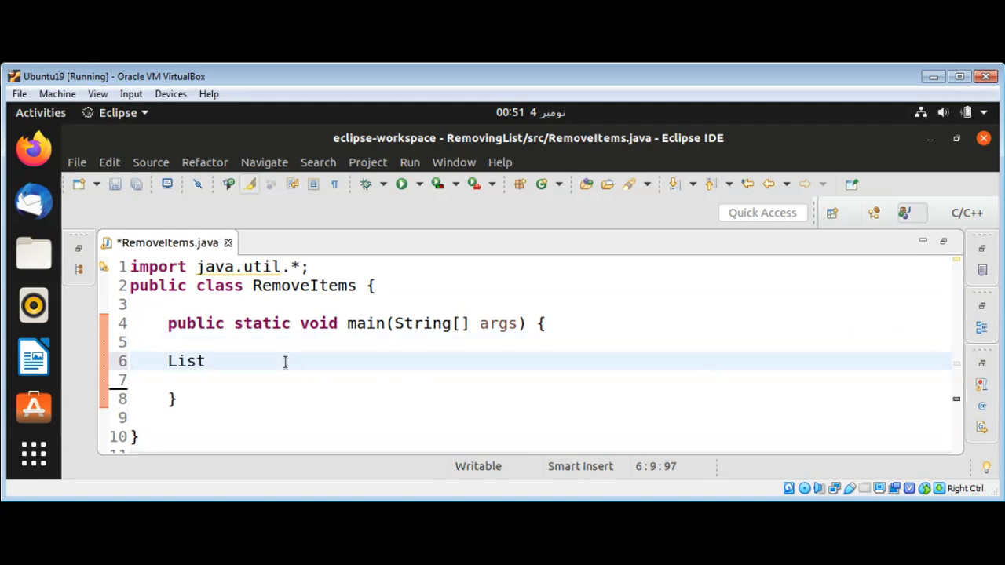
type("<St")
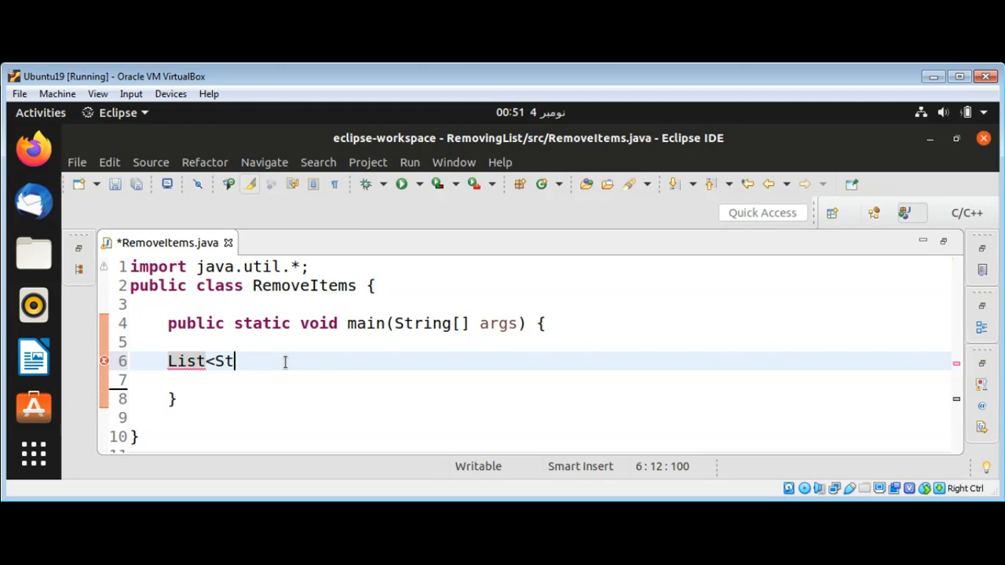
type("ring")
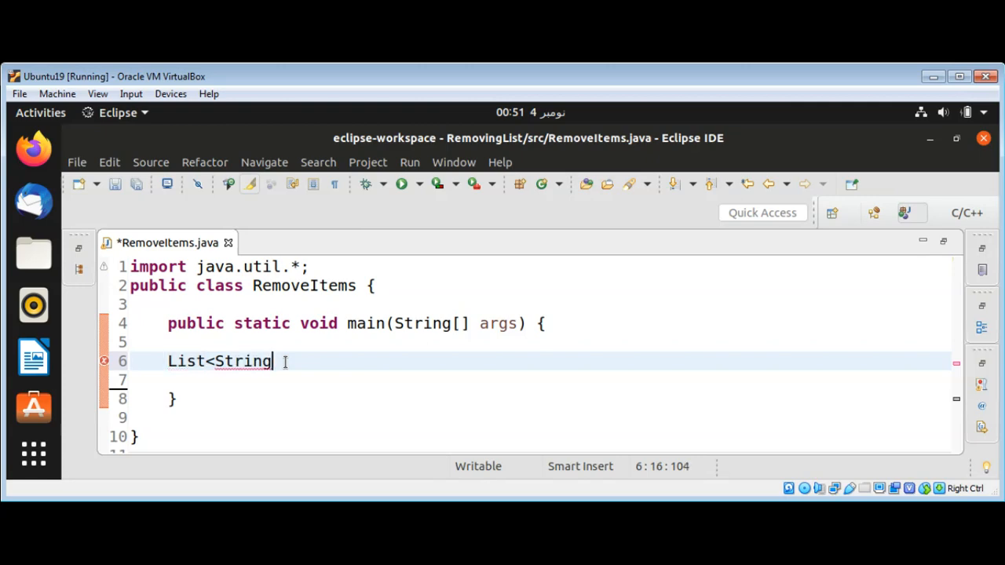
type(">")
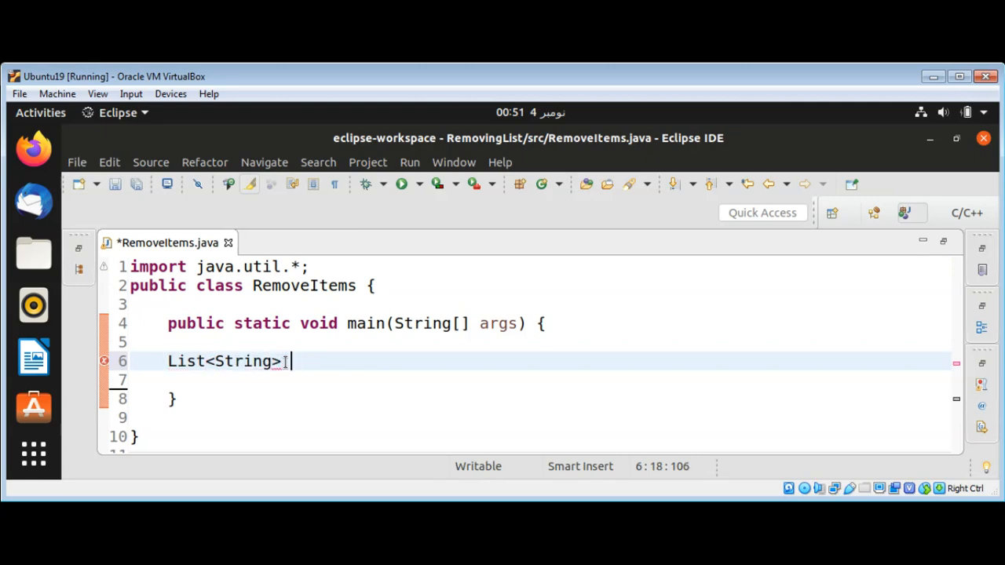
type("progra")
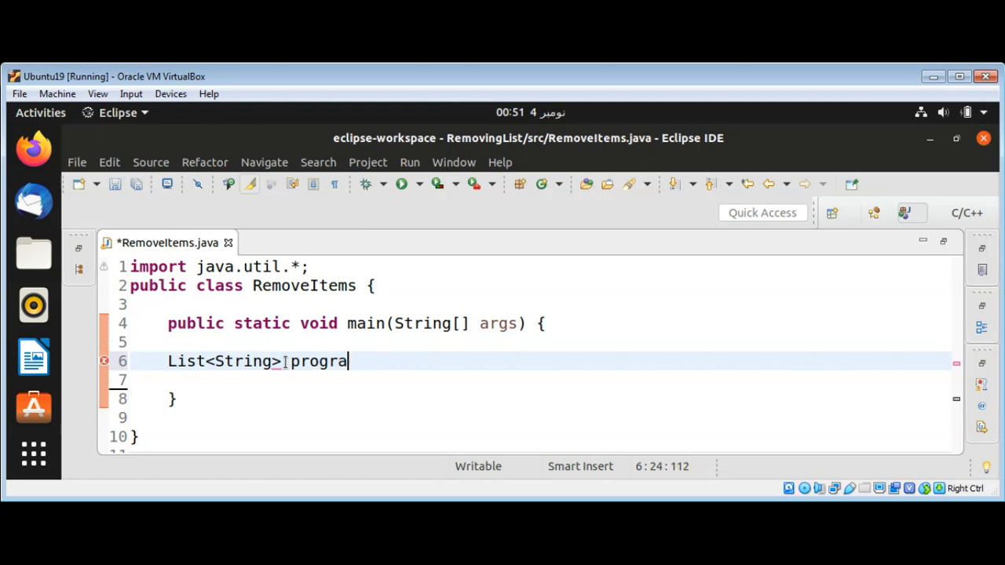
type("mming")
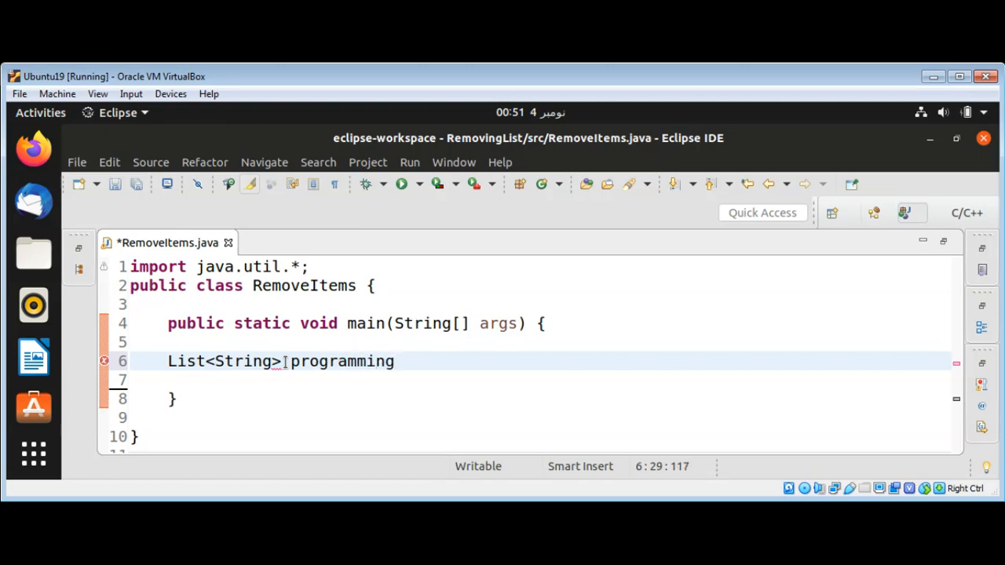
type("= n")
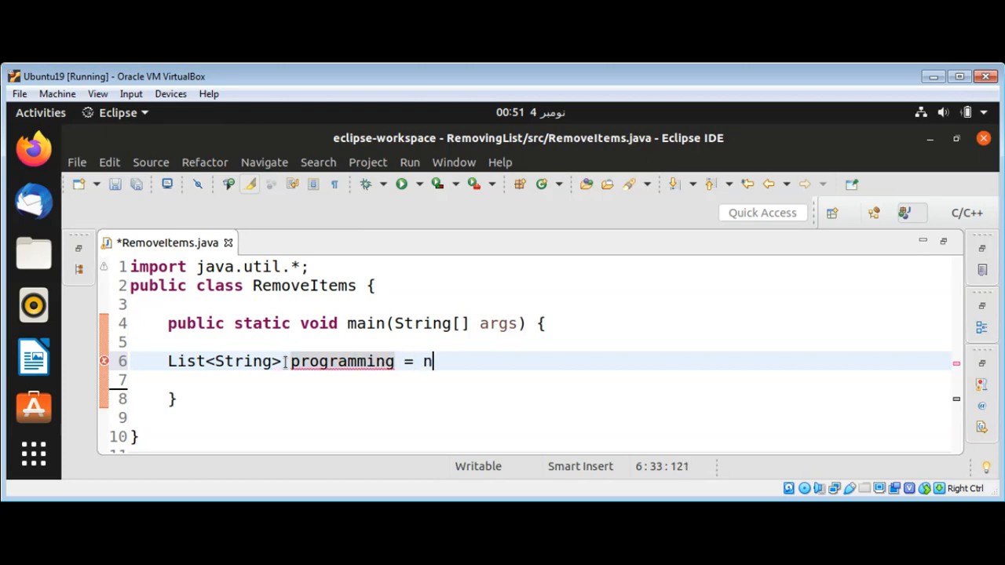
type("ew Array")
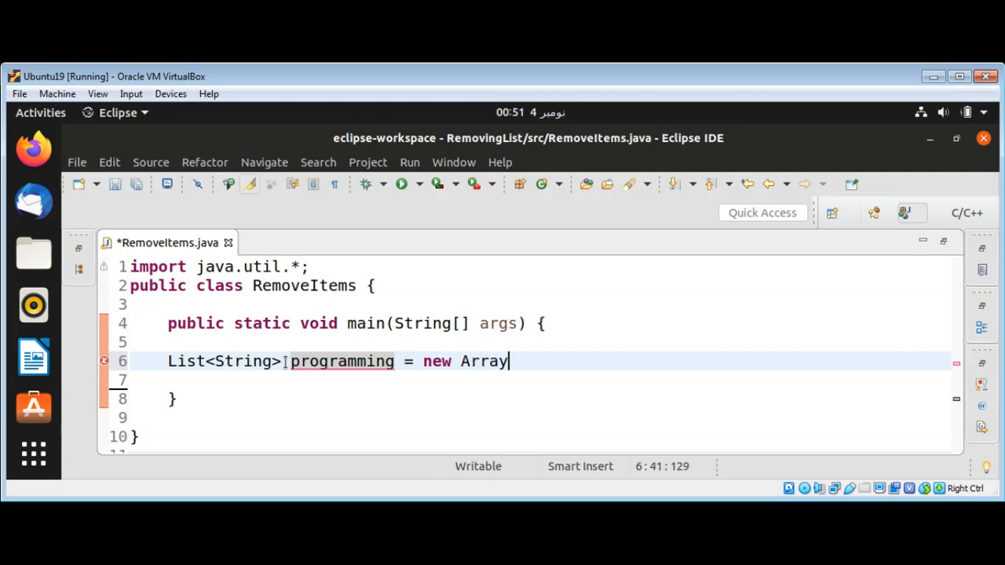
type("List")
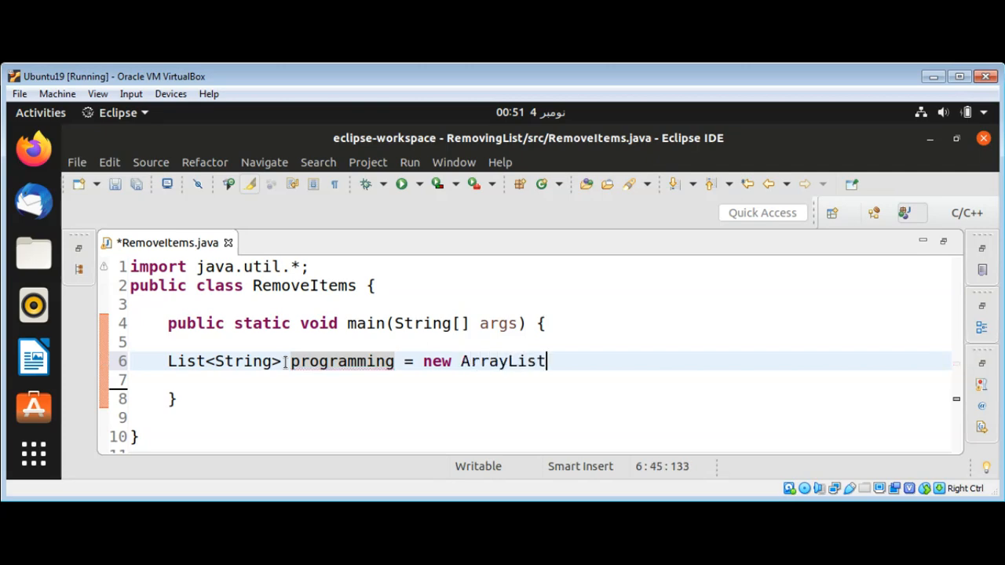
type("<St")
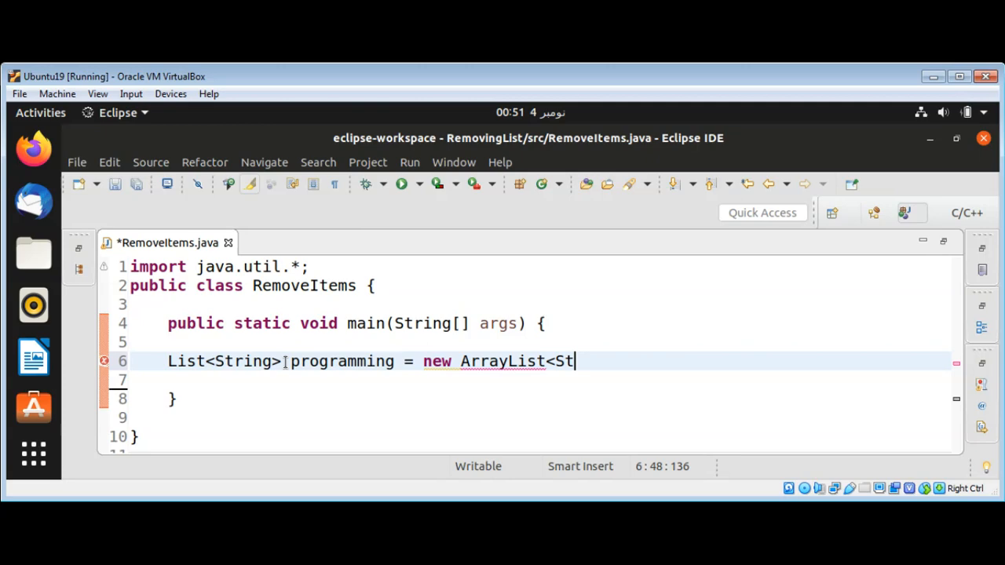
type("ring>")
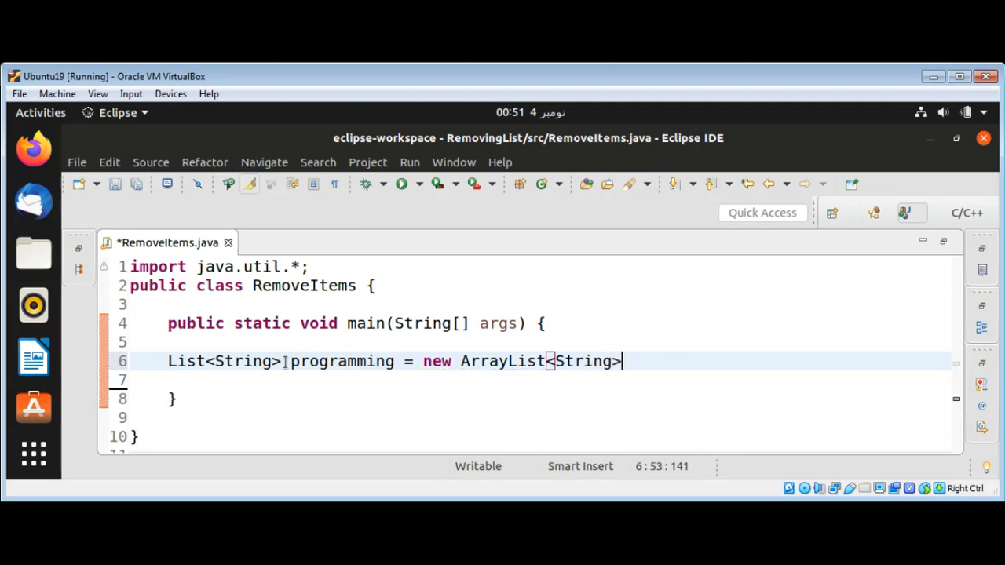
type("();")
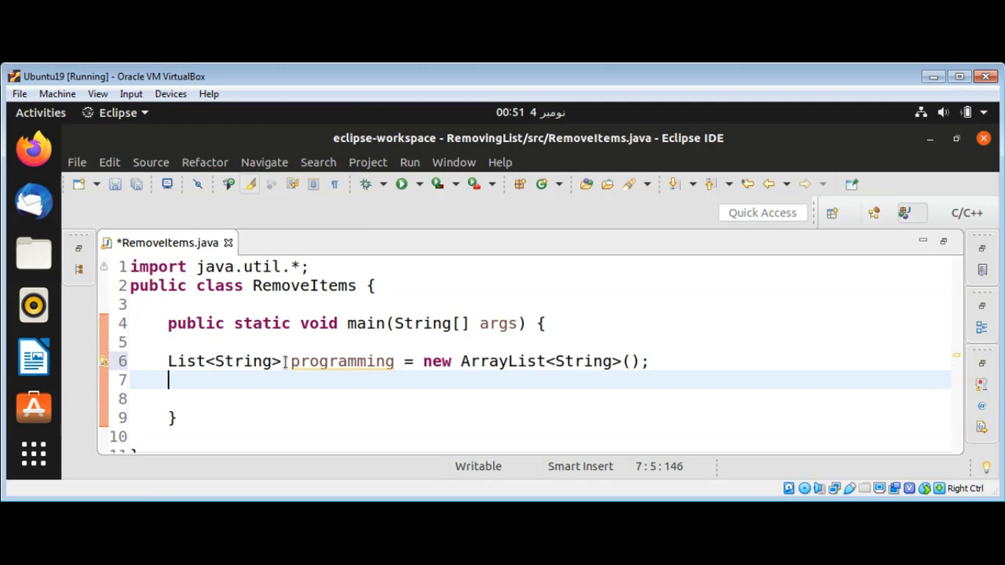
- Add "Java" and "C++" to programming with two add calls
type("programming")
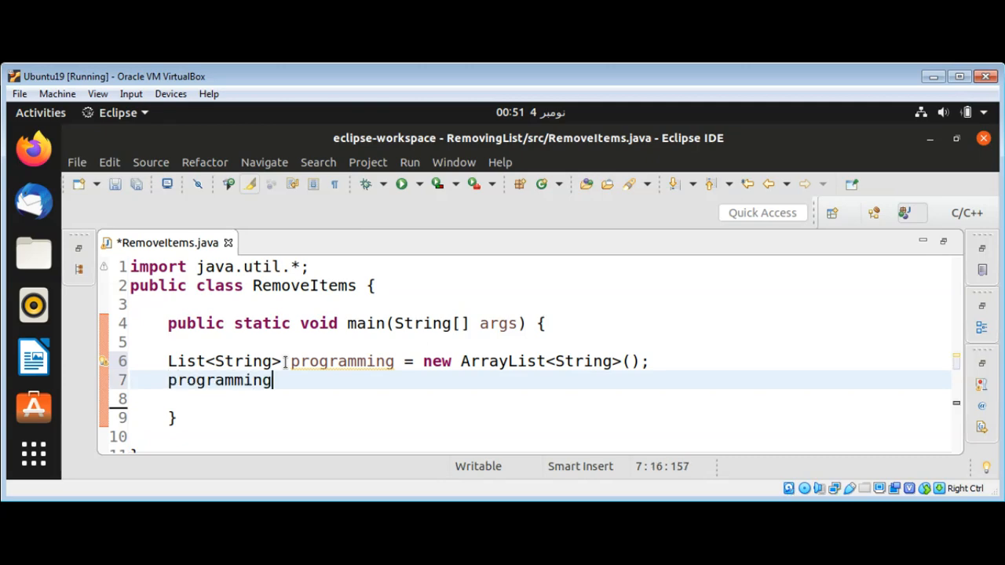
type(".add(")
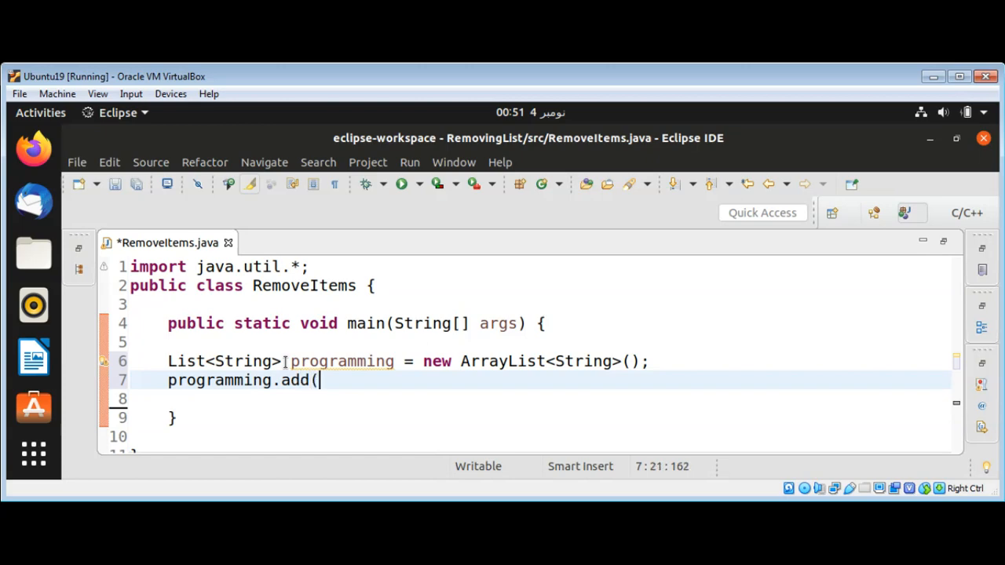
type("\"Java")
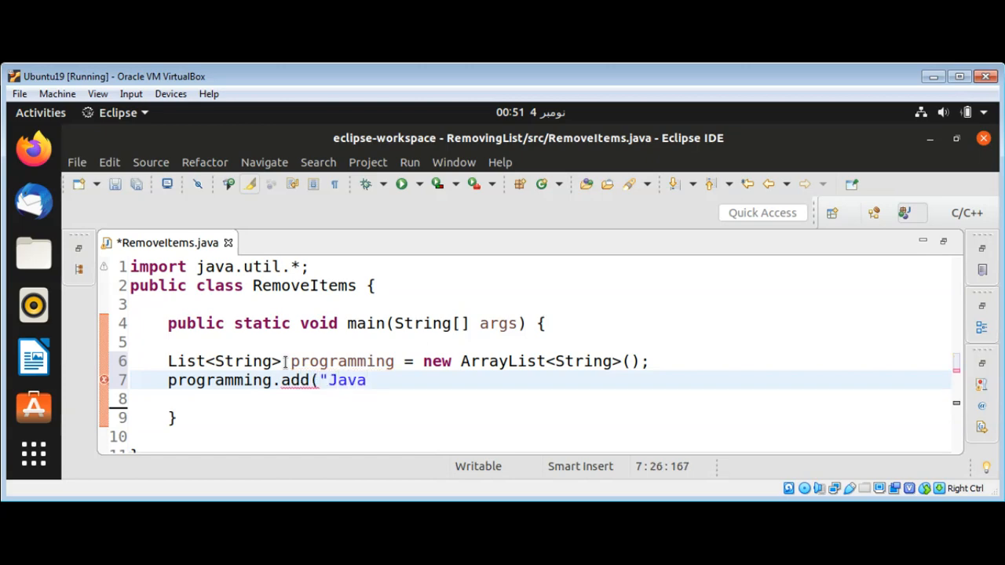
type("\");")
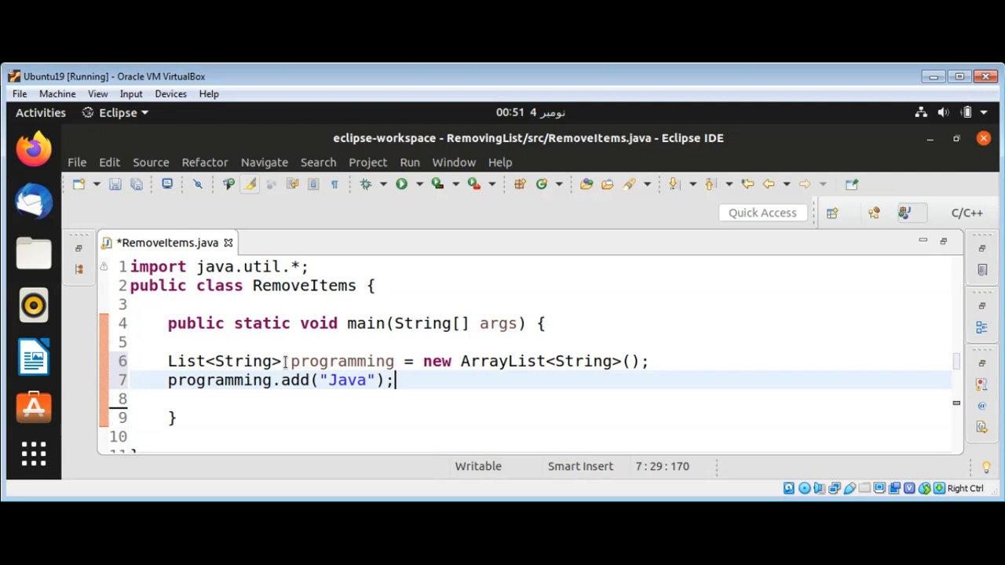
type("p")
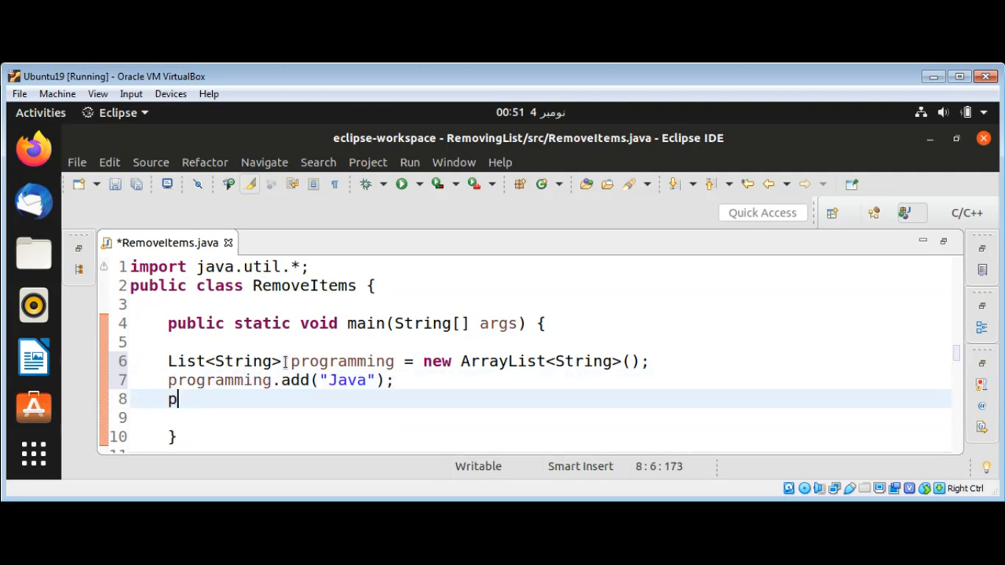
type("rogrammin")
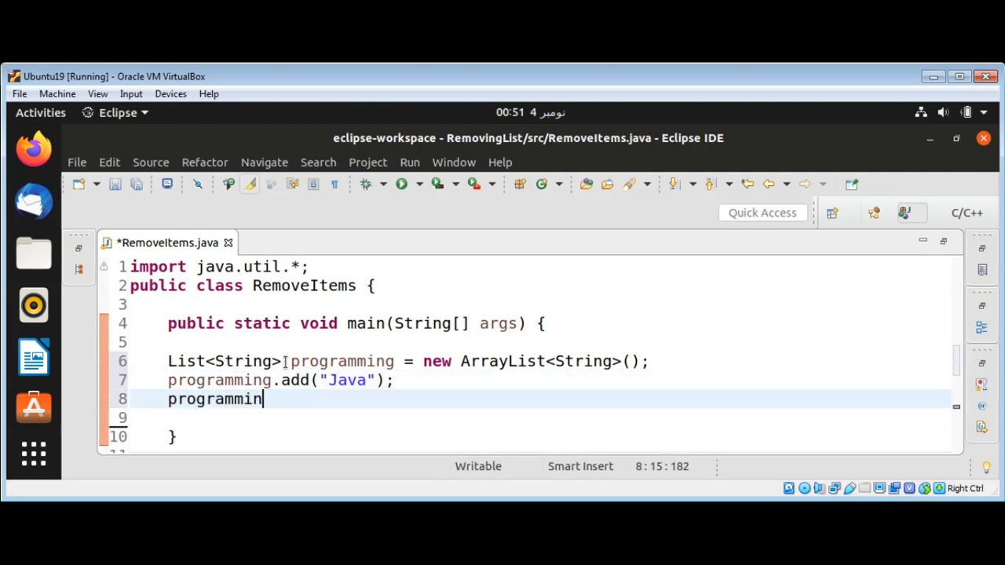
type("g.add")
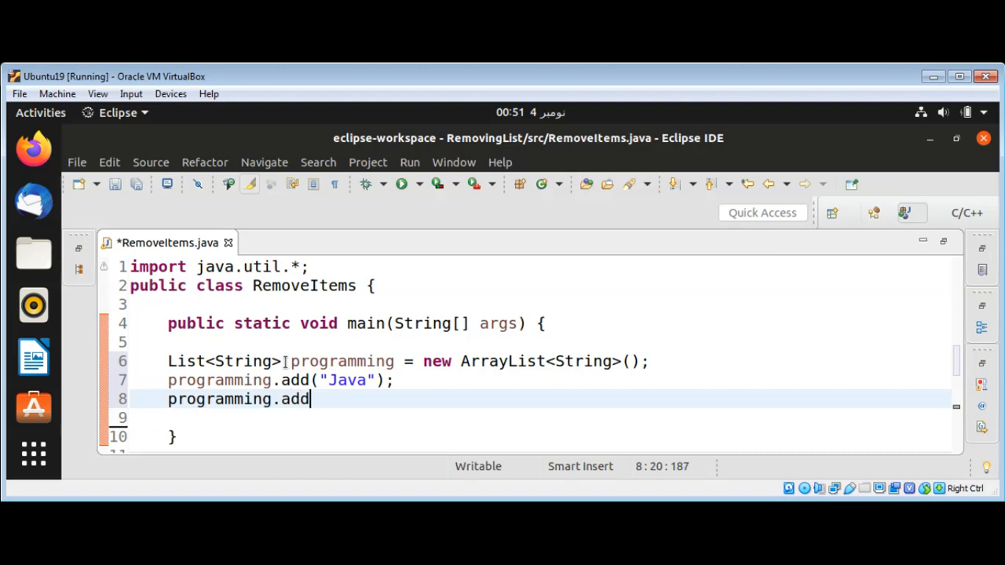
type("(\"C")
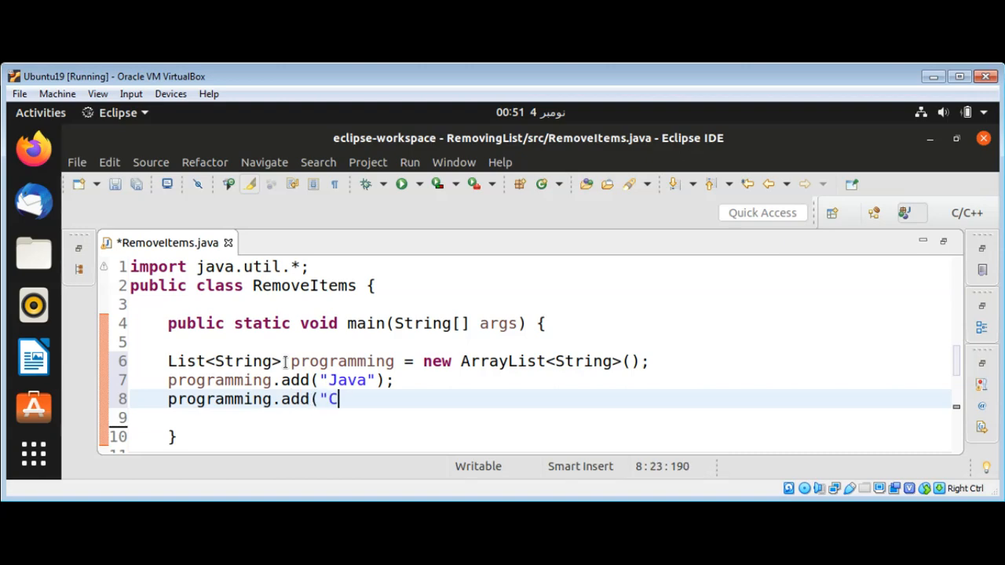
type("++\"")
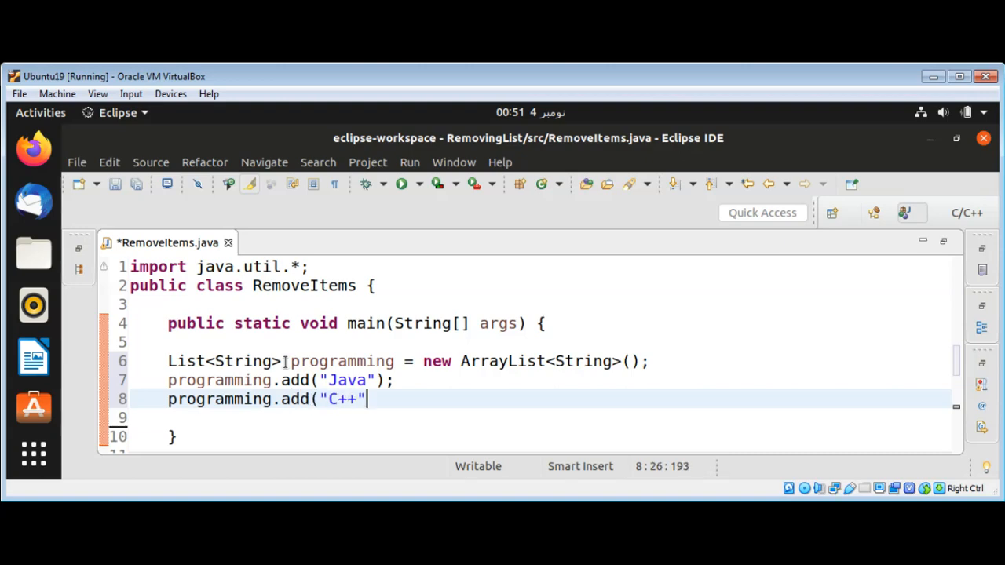
type(");")
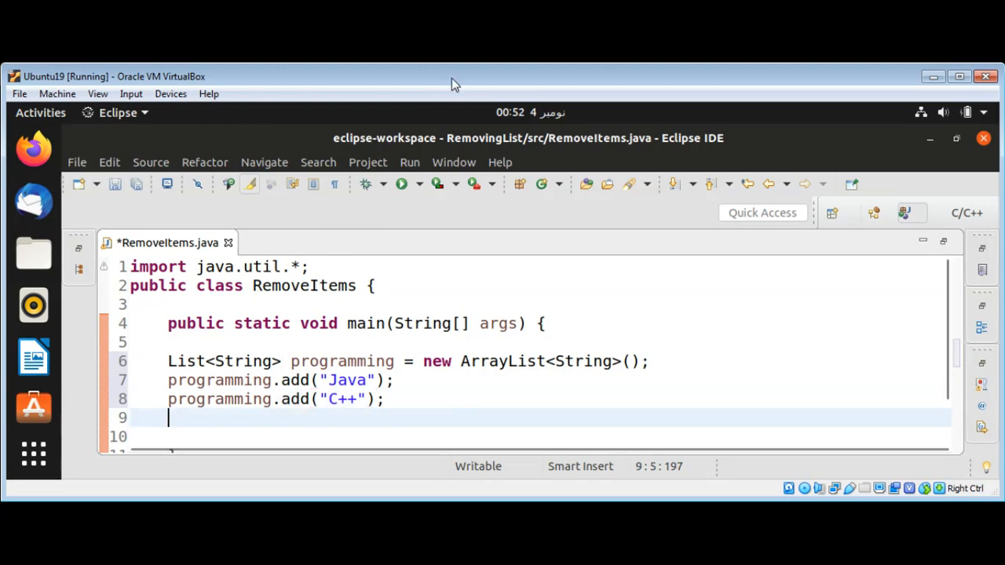
- Add a third call, programming.add("Python");
type("pro")
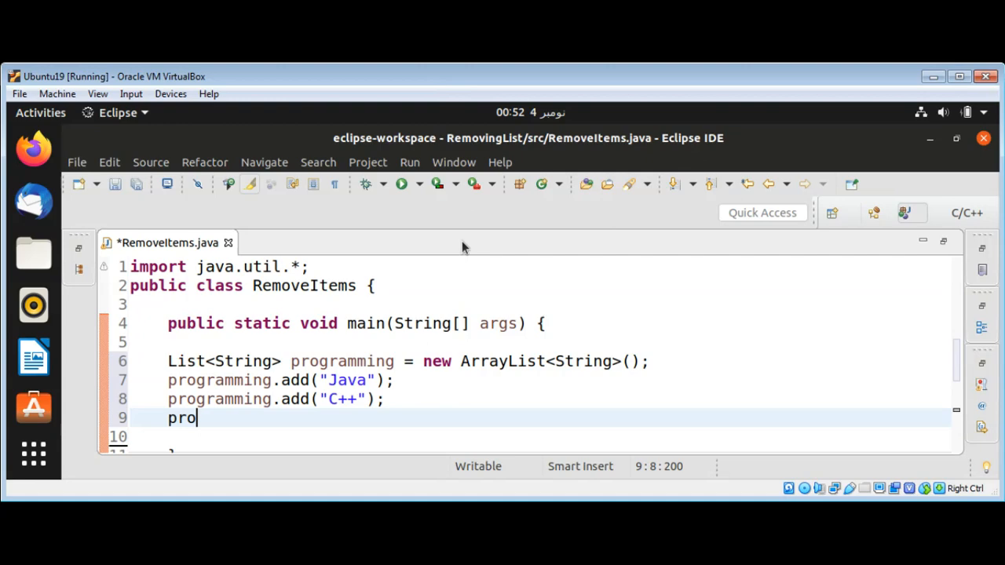
type("gramming")
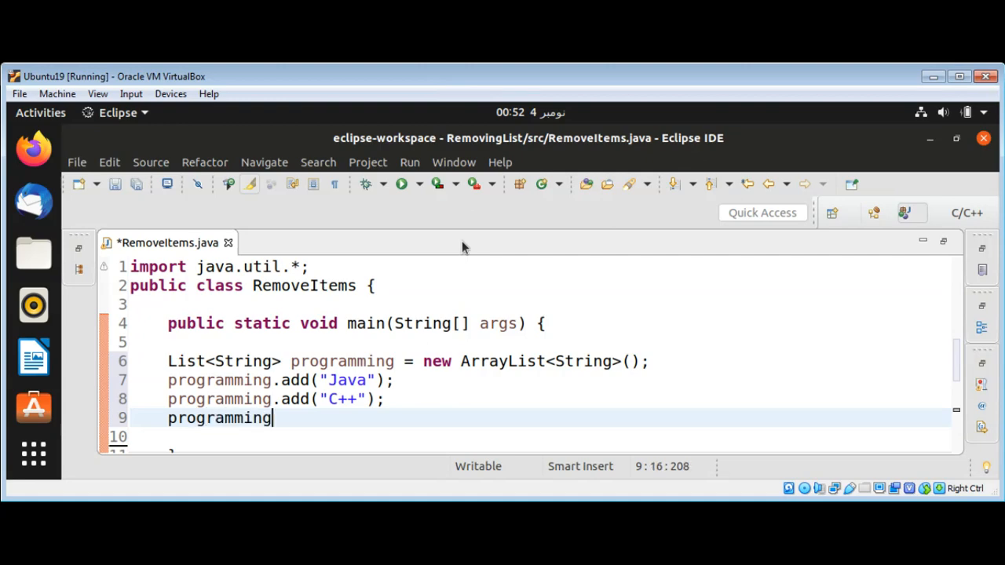
type(".add(")
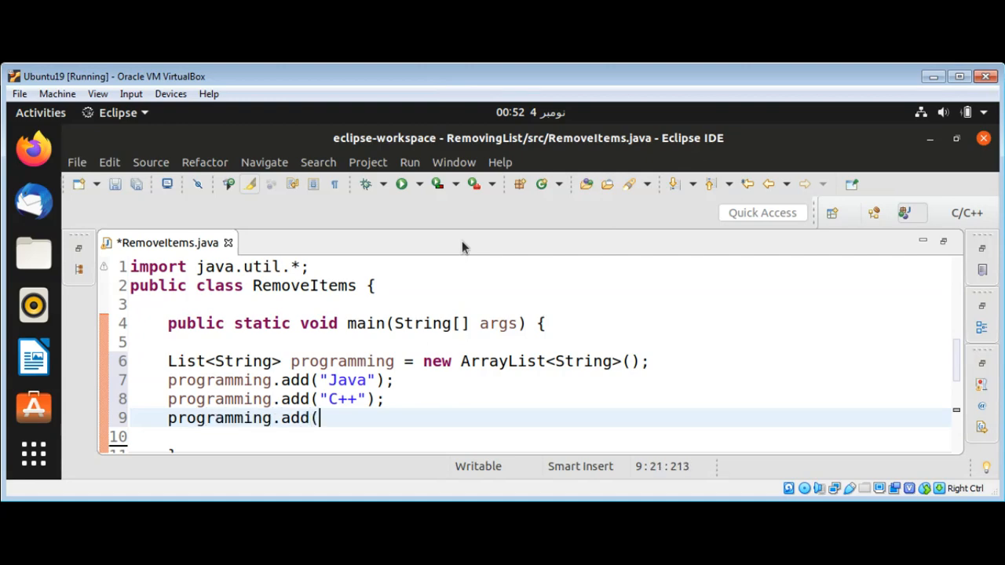
type("\"Py")
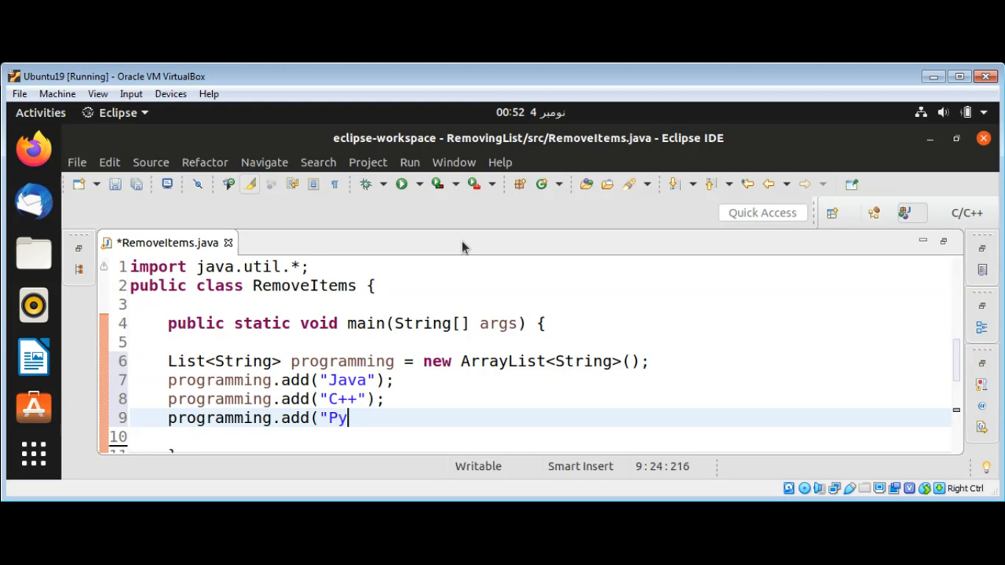
type("thon\");")
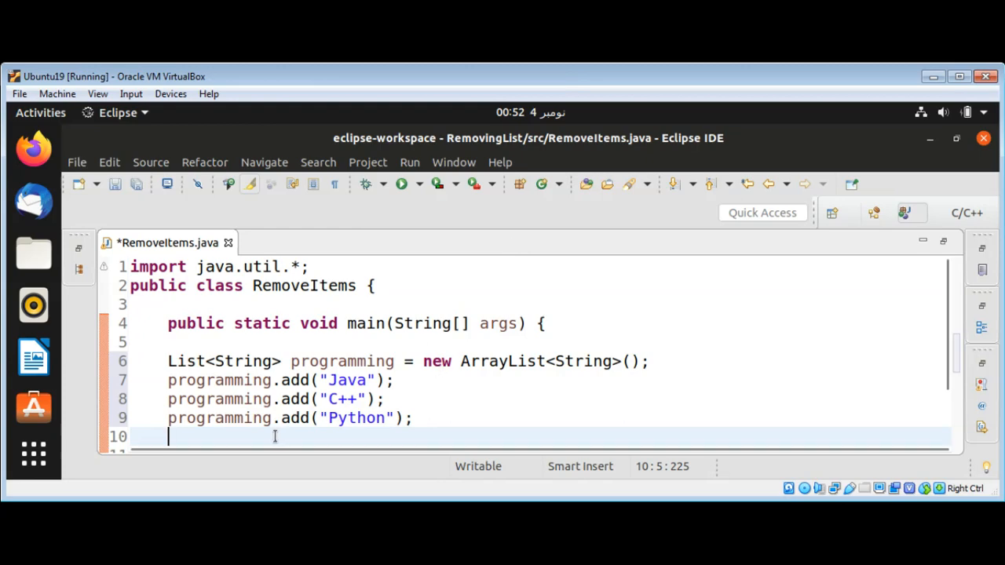
- Write Iterator it = programming.iterator(); on line 10
type("It")
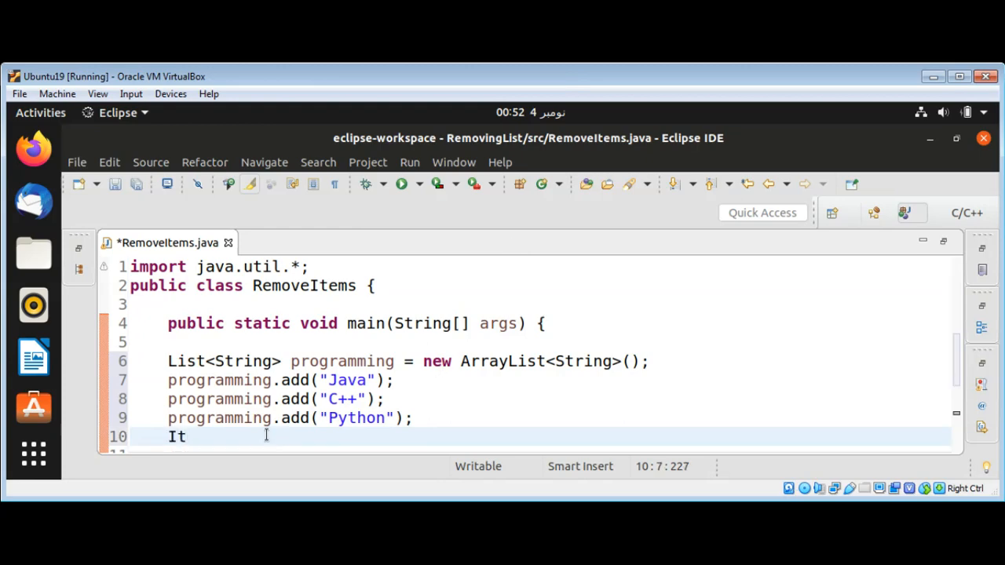
type("erato")
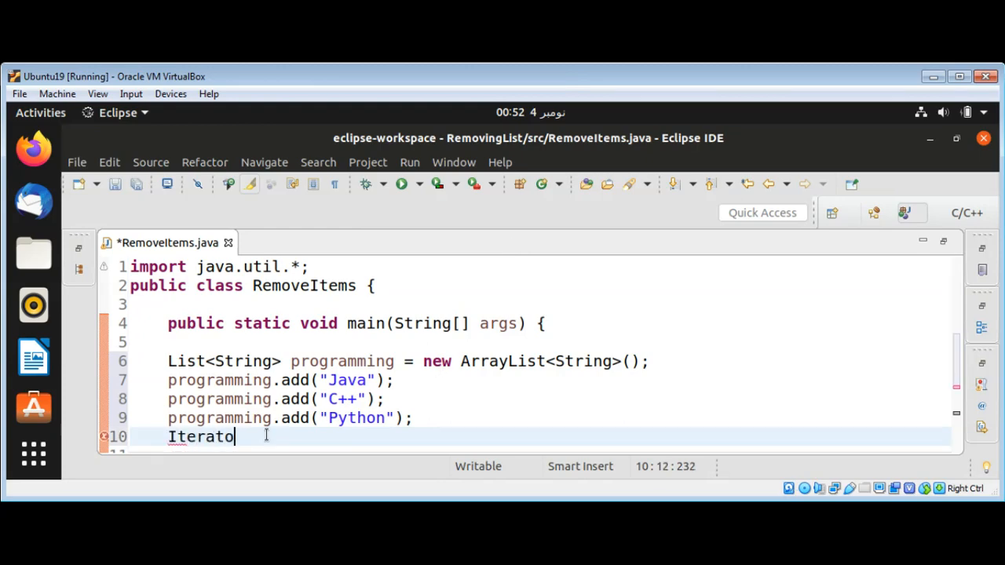
type("r i")
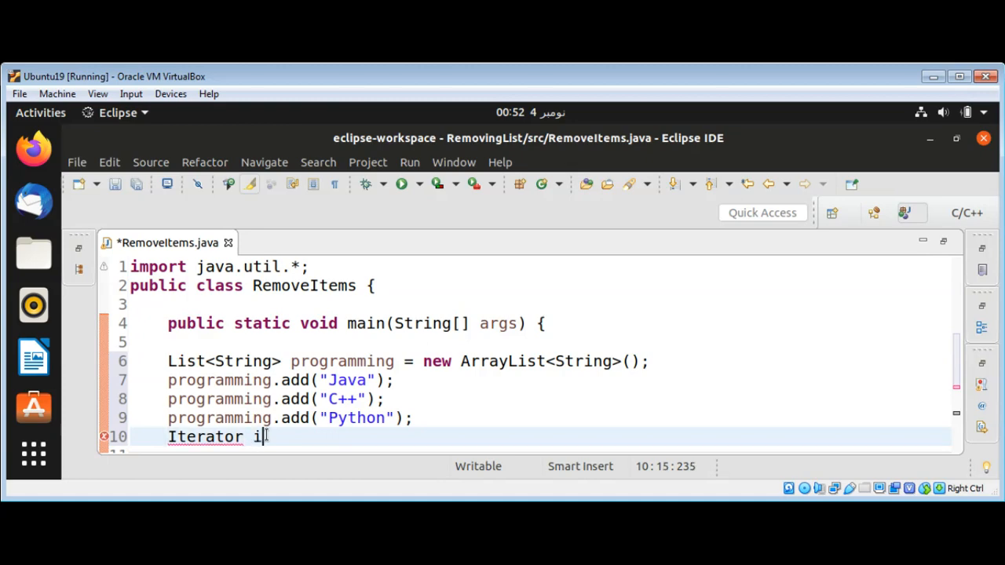
type("t=")
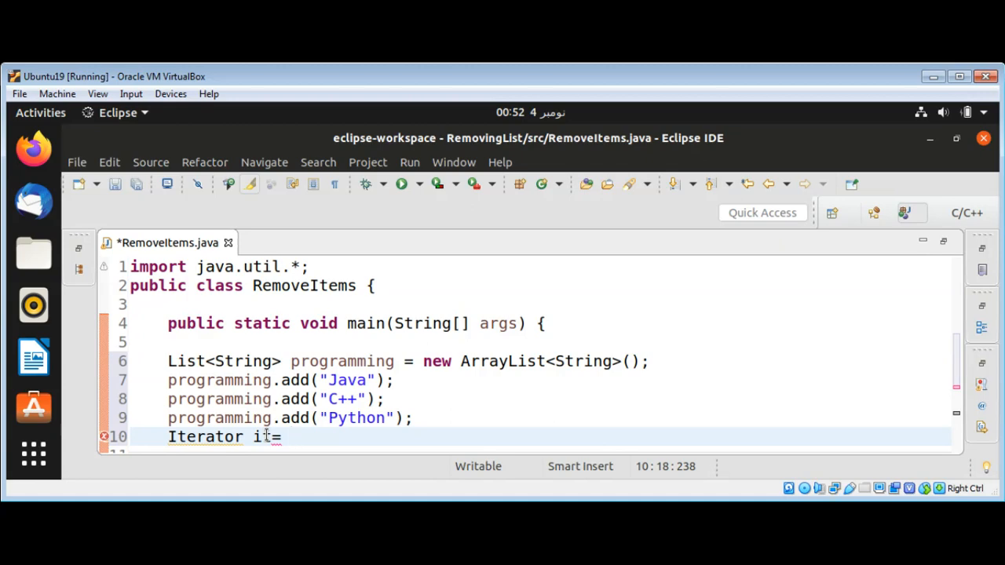
type("p")
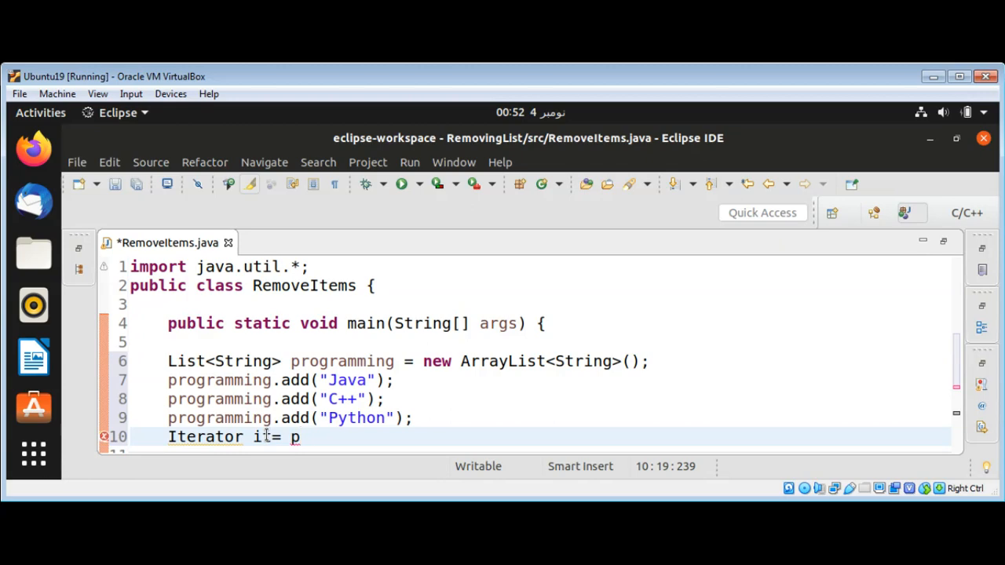
type("r")
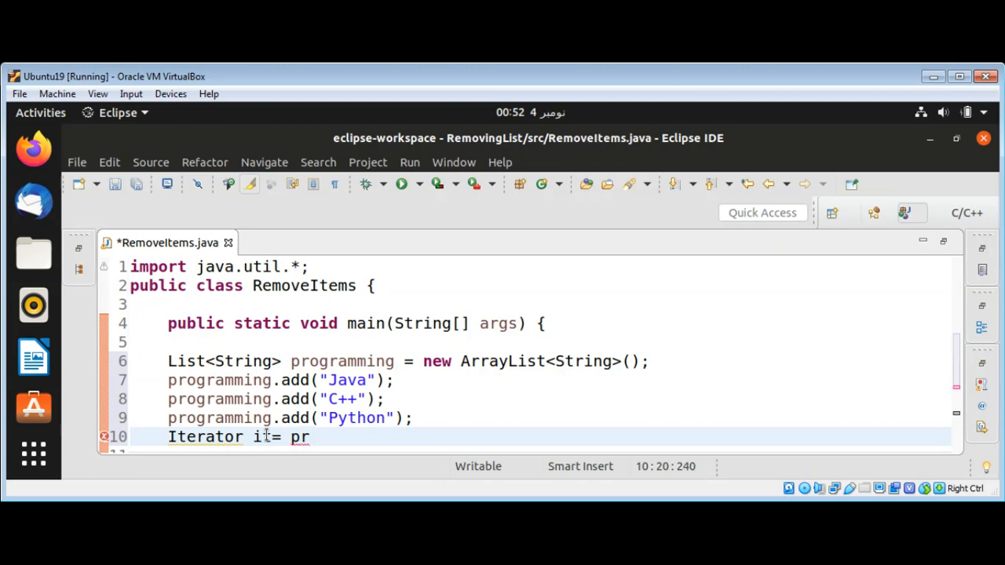
type("ogr")
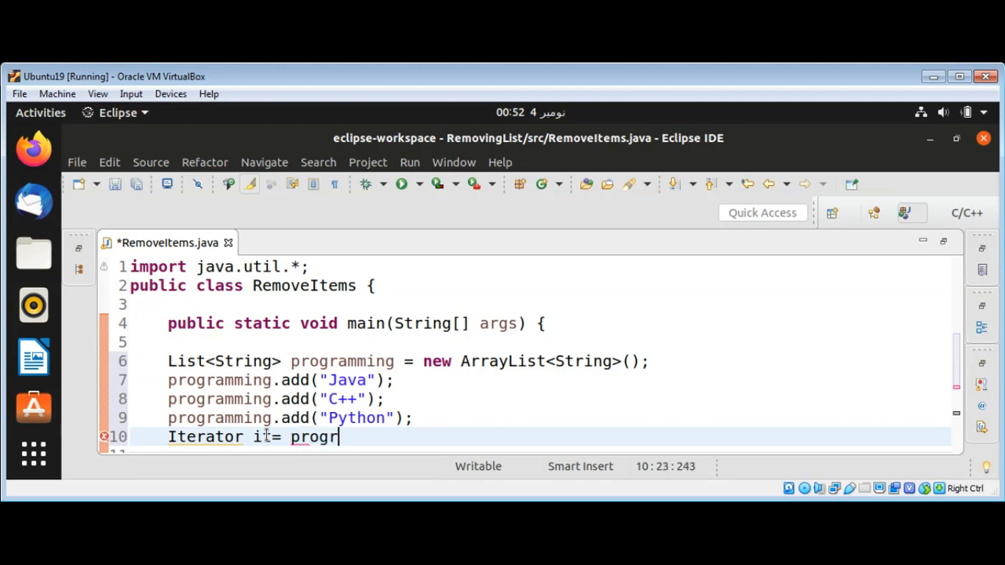
type("a")
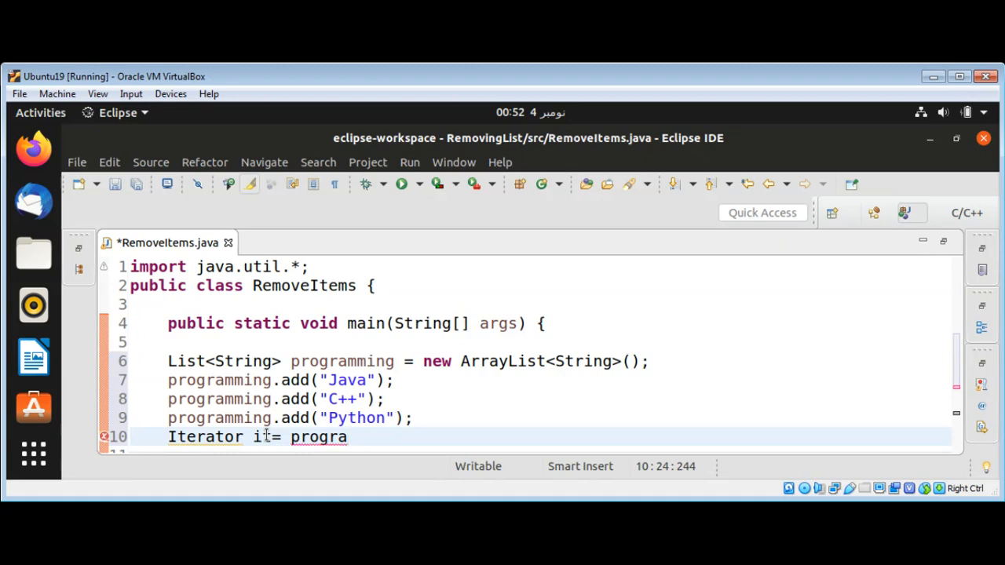
type("m")
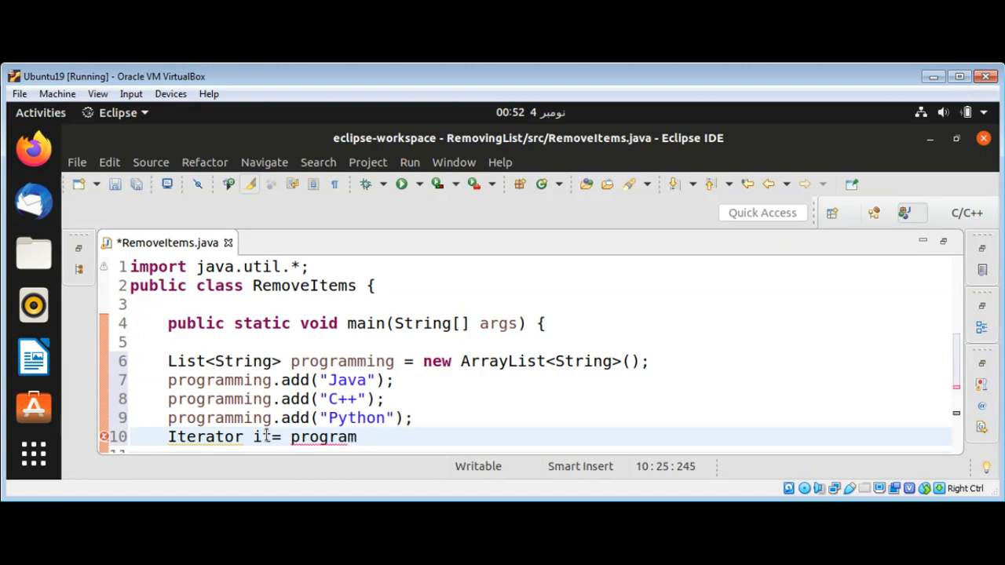
type("ming.")
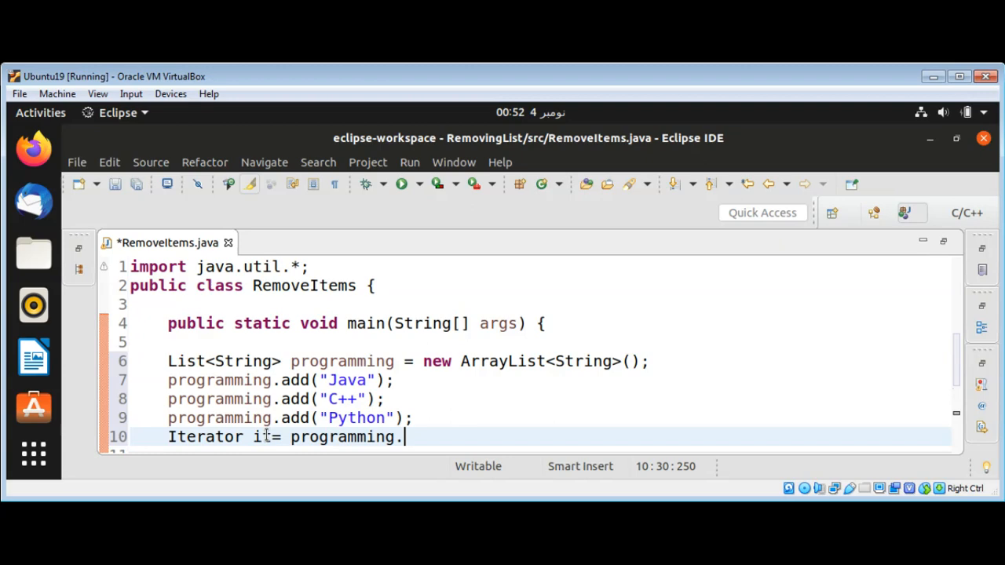
type("iterat")
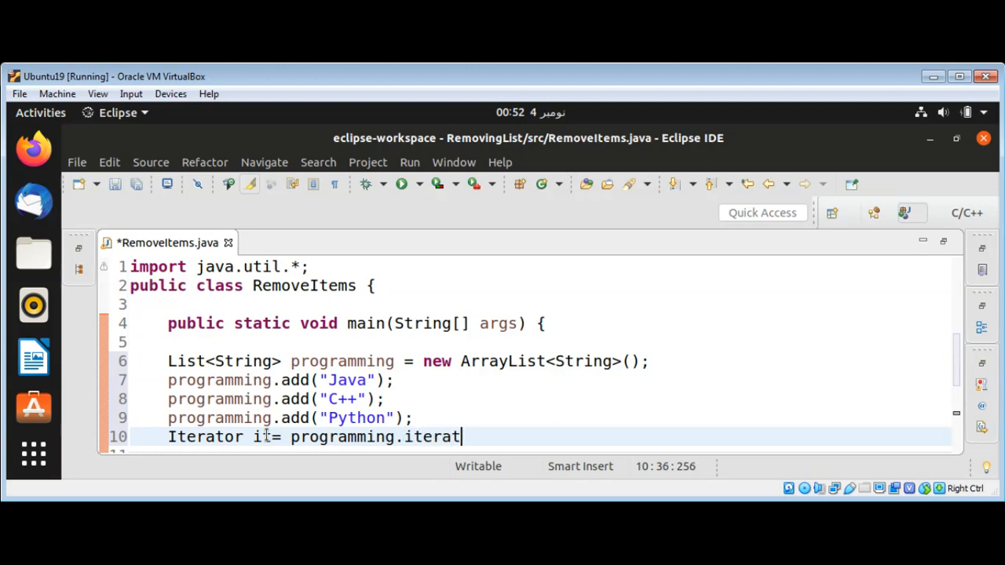
type("or();")
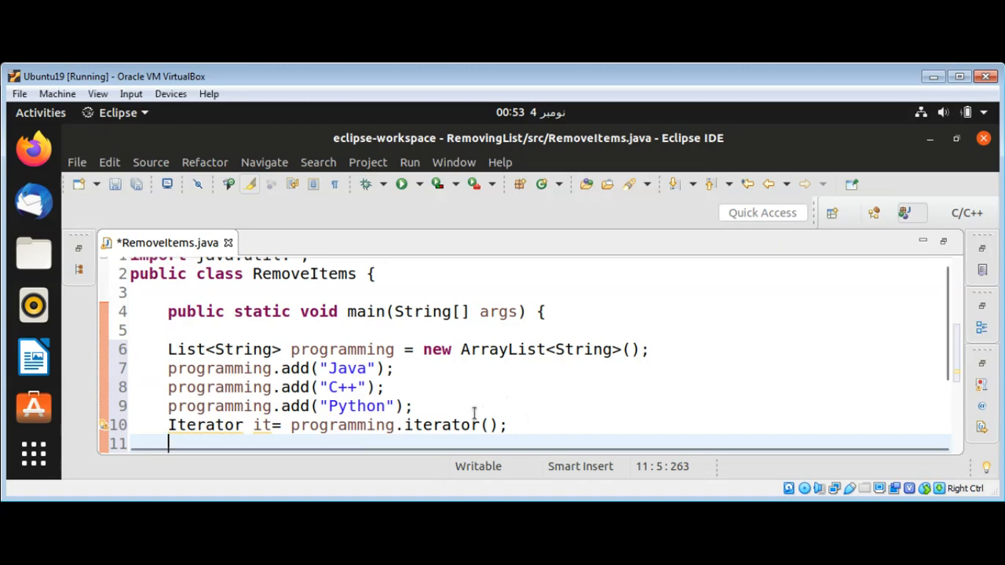
- Write while(it.hasNext()){, correcting the mistyped list name in the condition
type("wh")
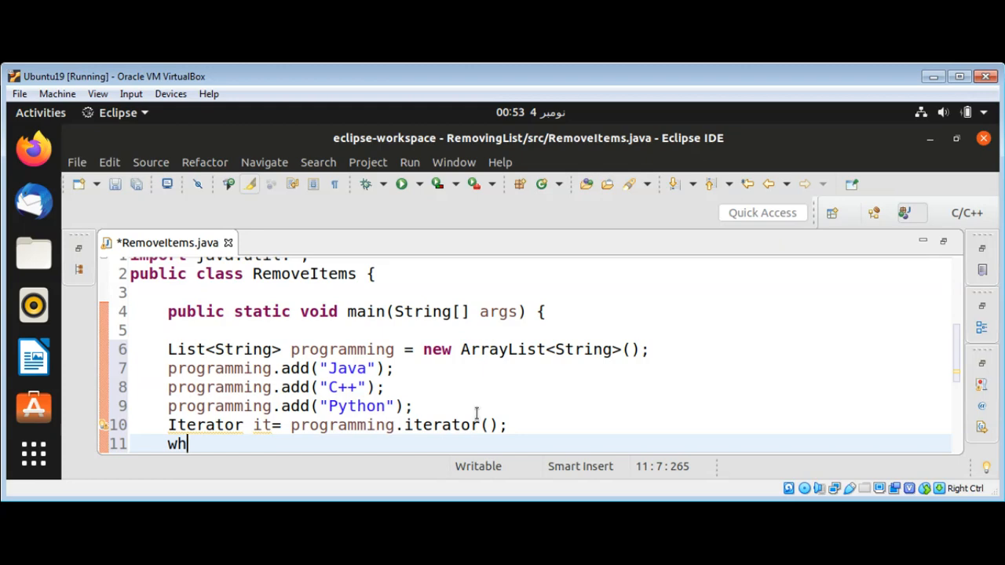
type("ile(")
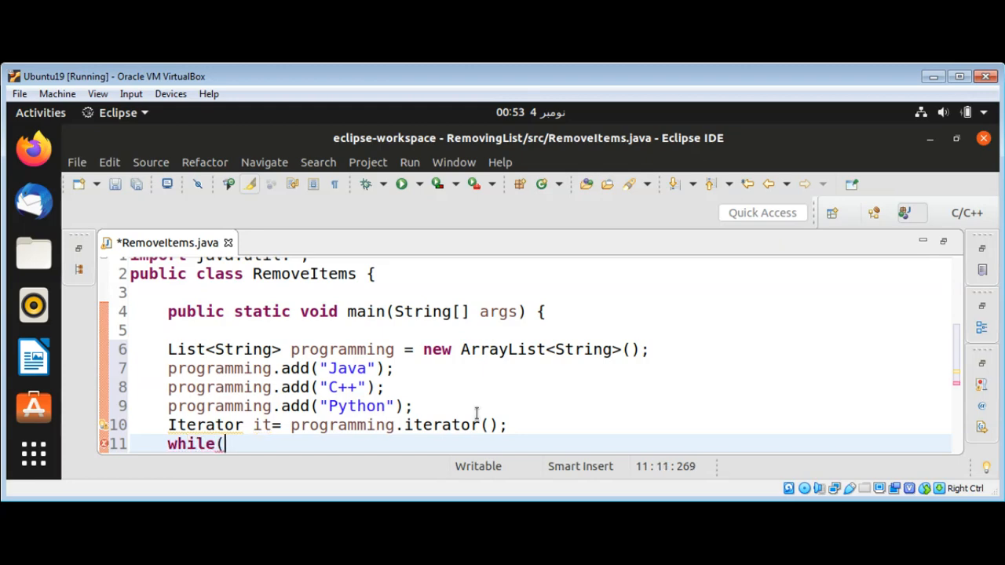
type("progr")
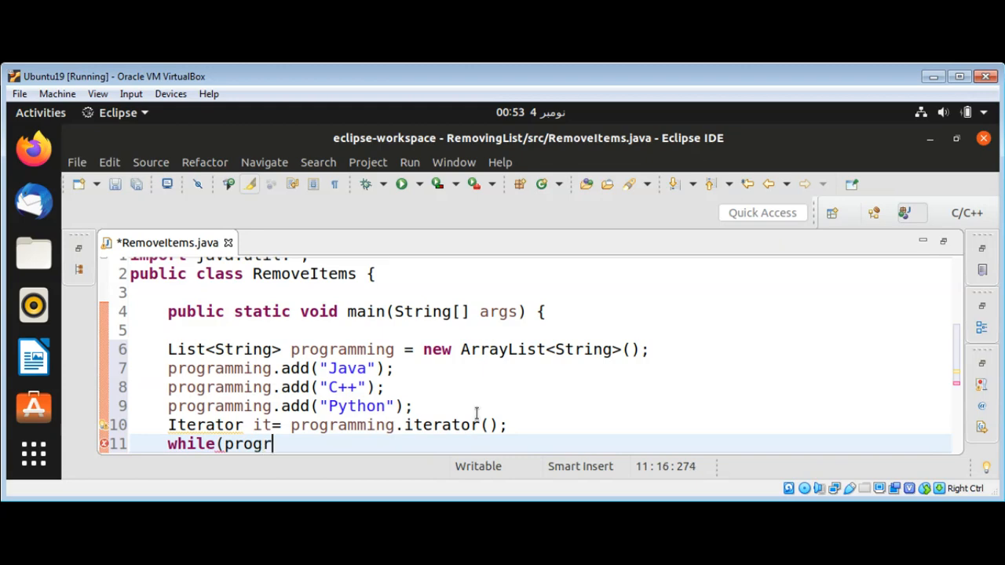
type("ammin")
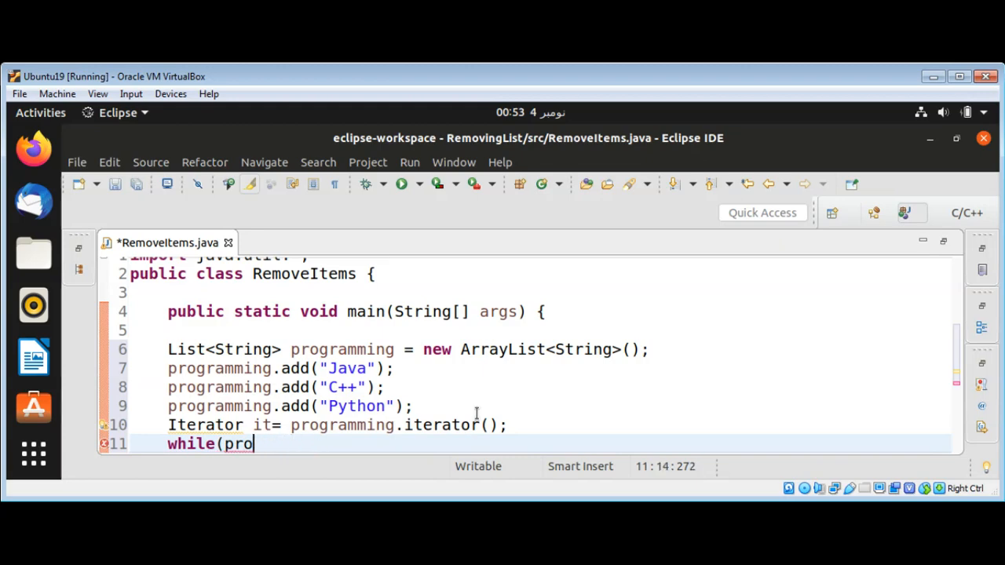
key("BackSpace")
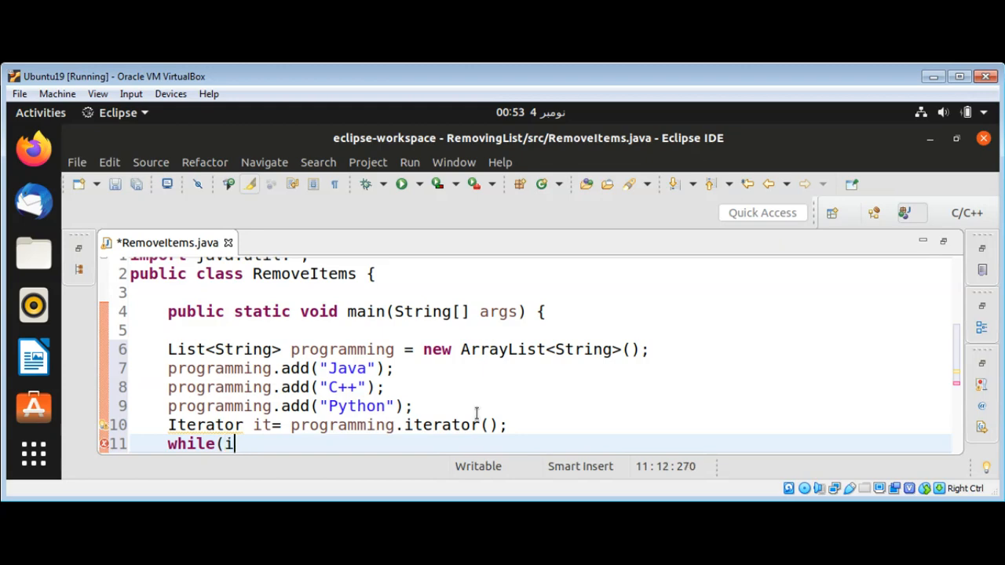
type("t.")
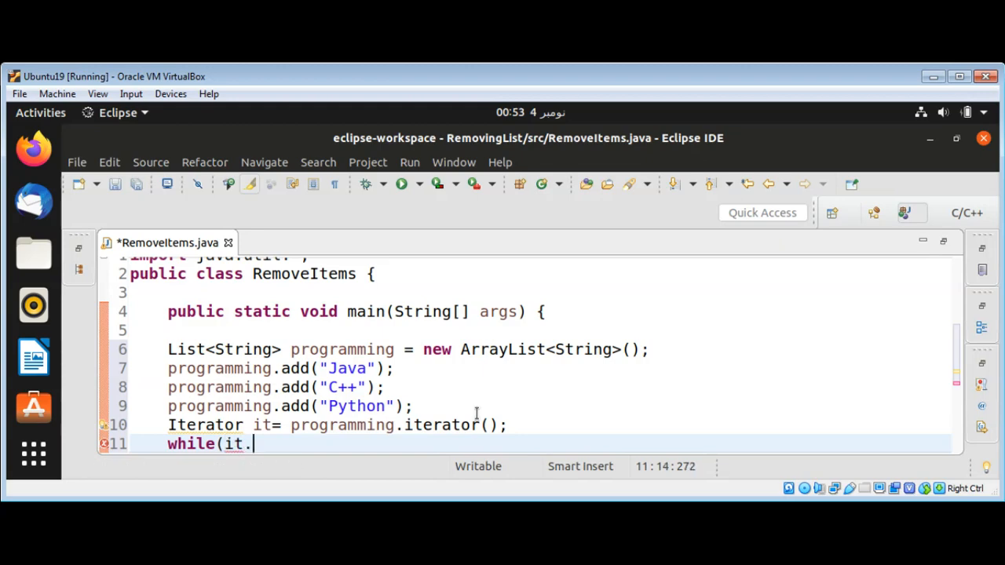
type("hasNex")
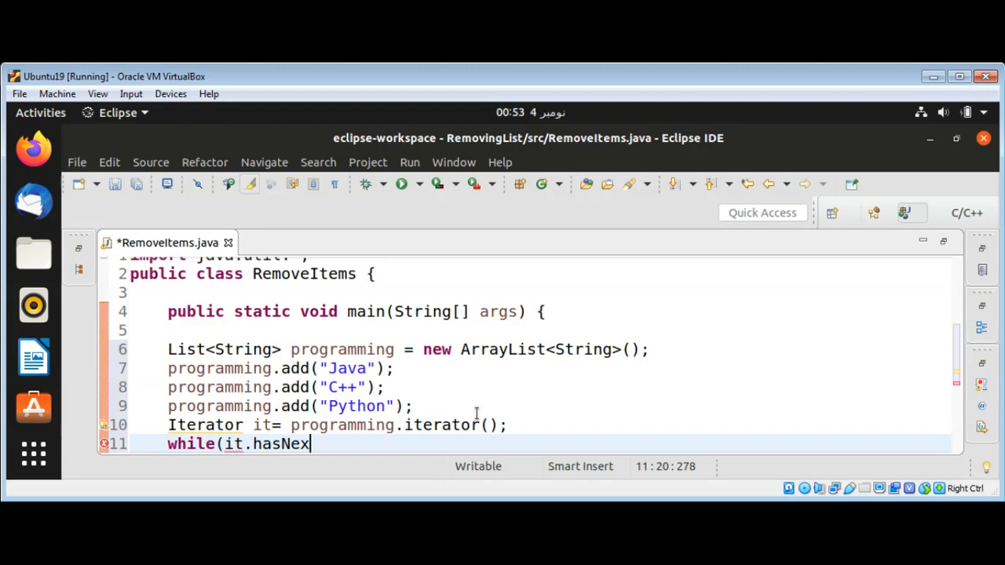
type("t(")
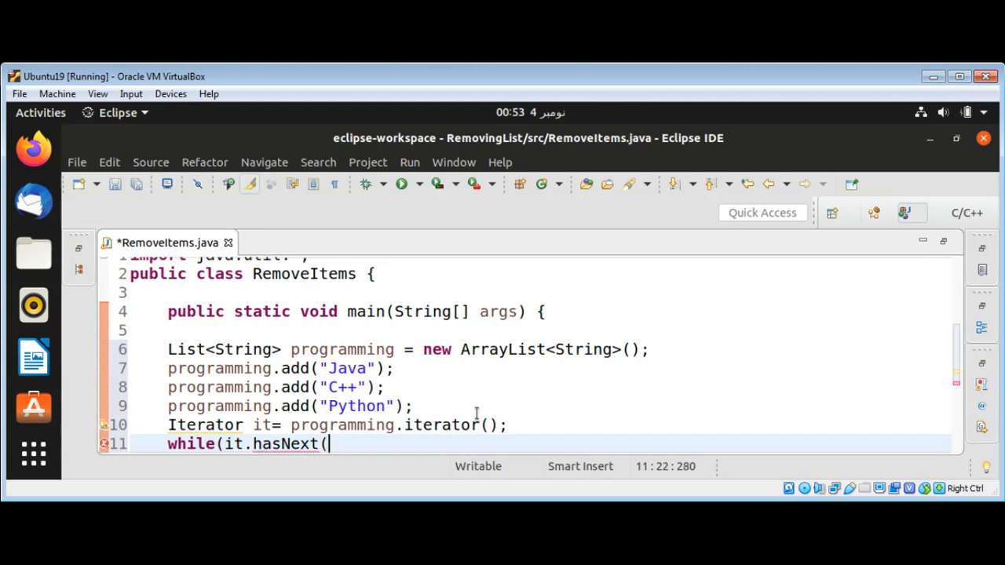
type(")")
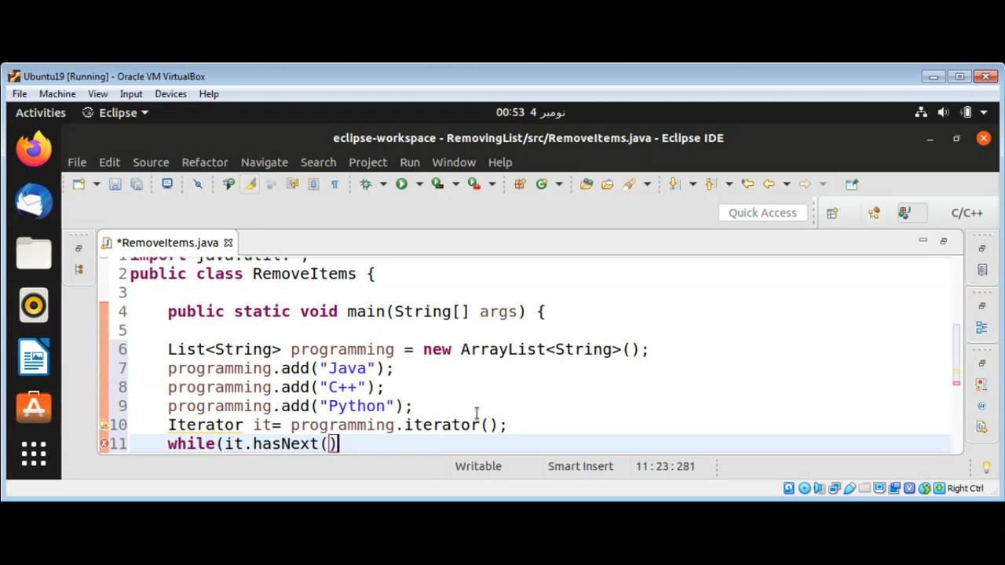
type("{")
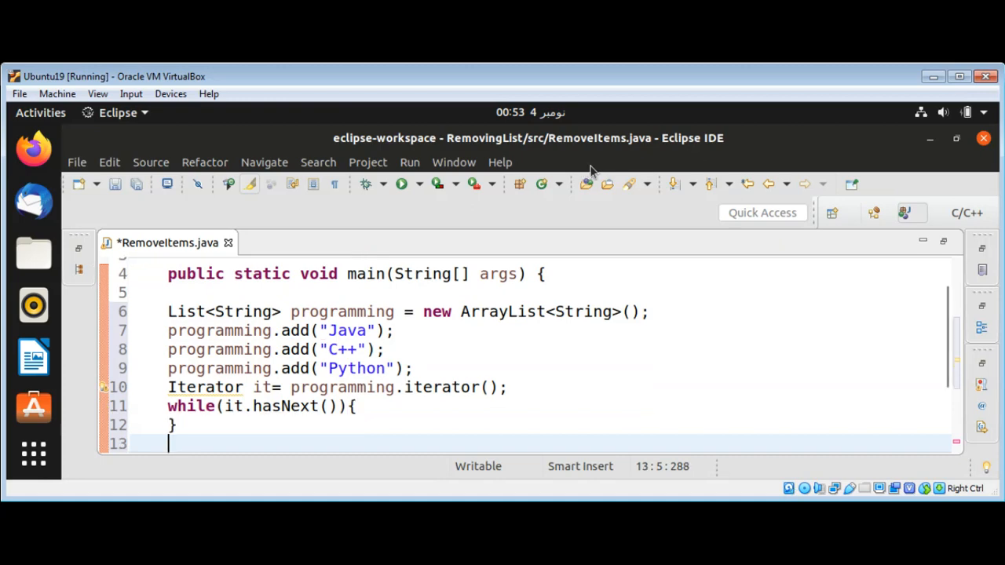
left_click(356, 406)
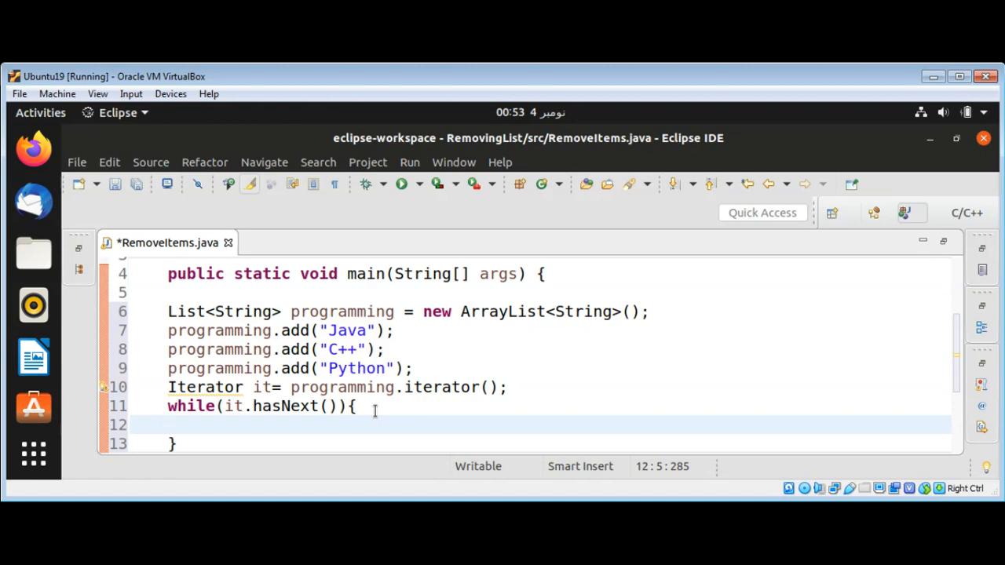
- Assign String element = (String)it.next();, adding the cast to fix the type mismatch
type("String")
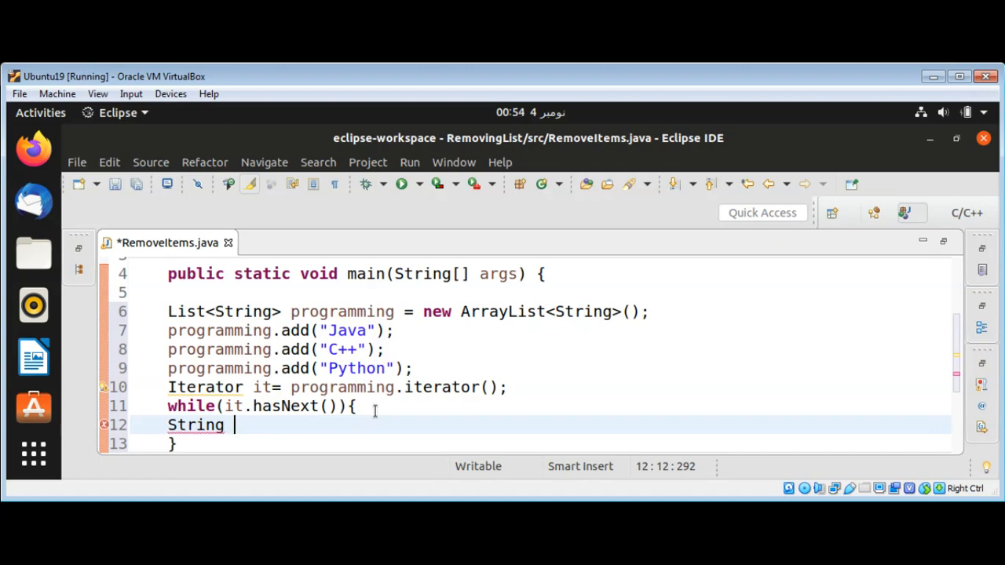
type("element =")
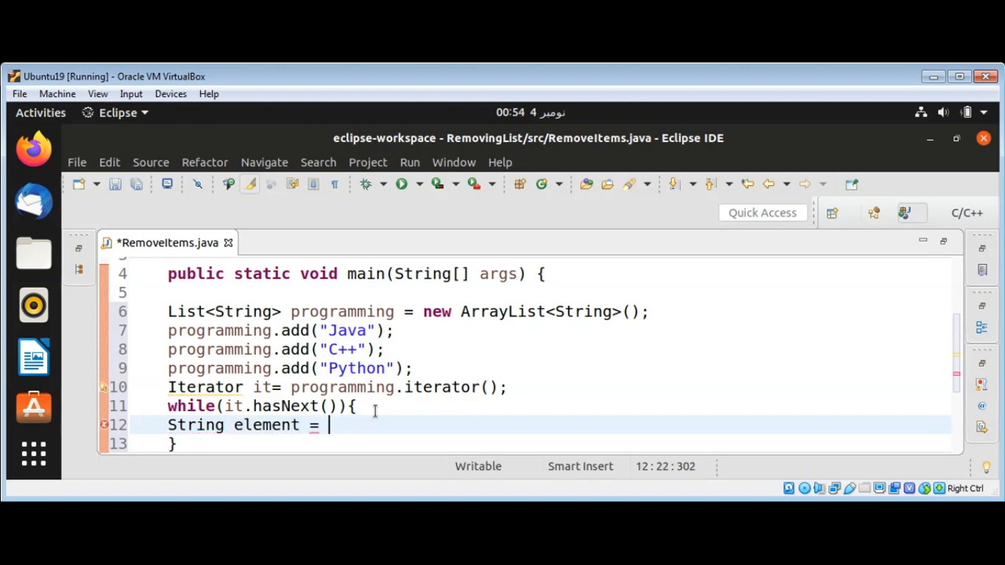
type("it")
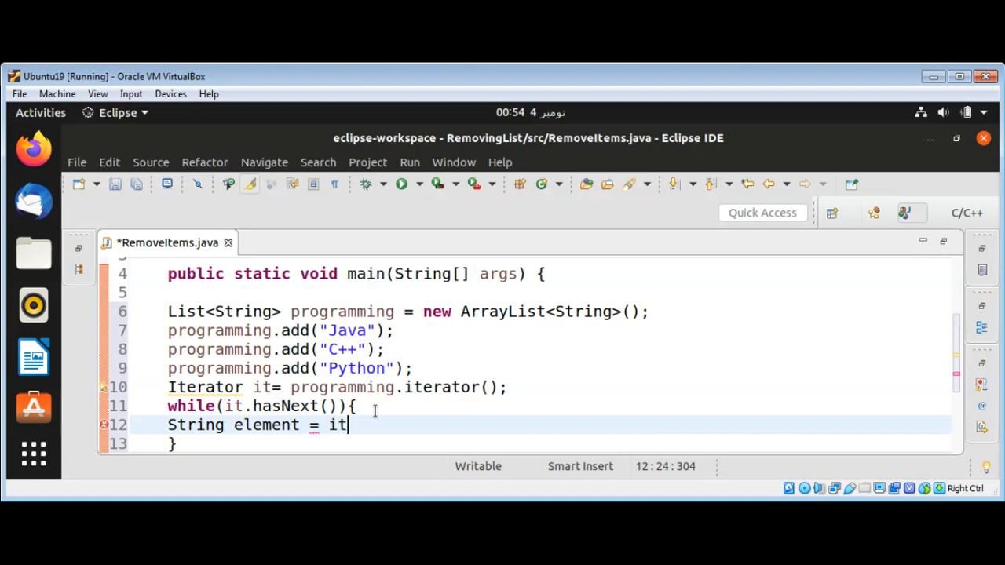
type(".n")
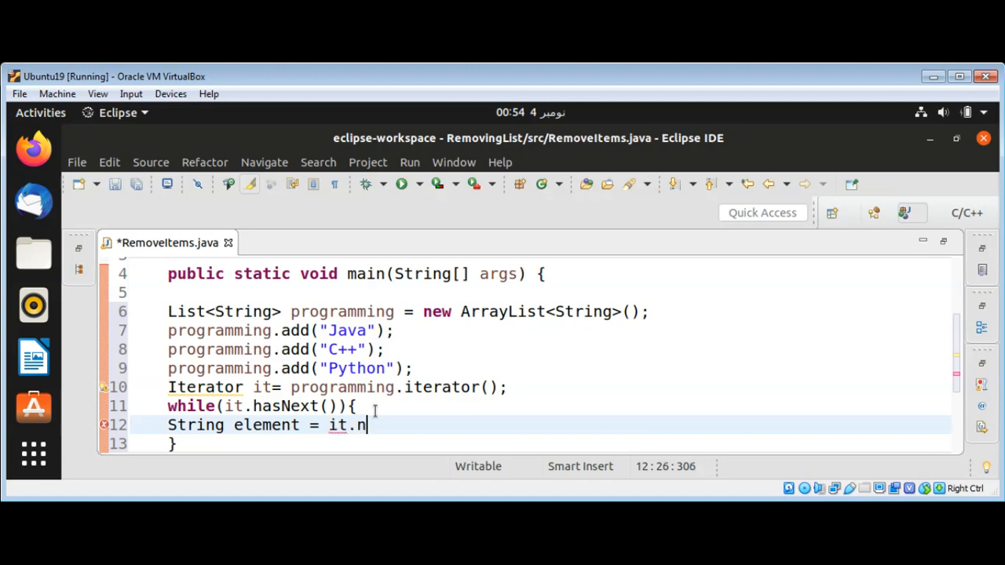
type("ext();")
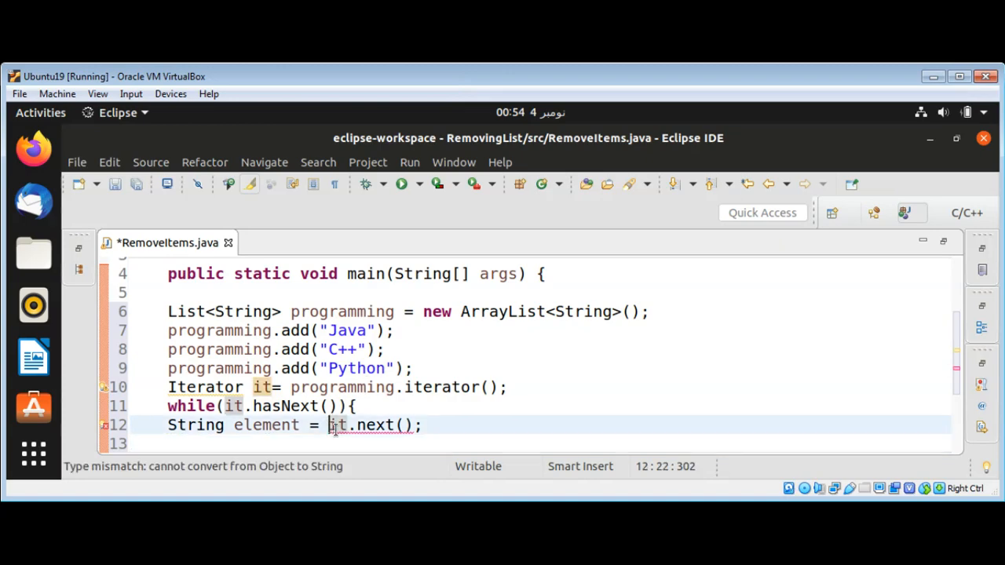
type("(String)")
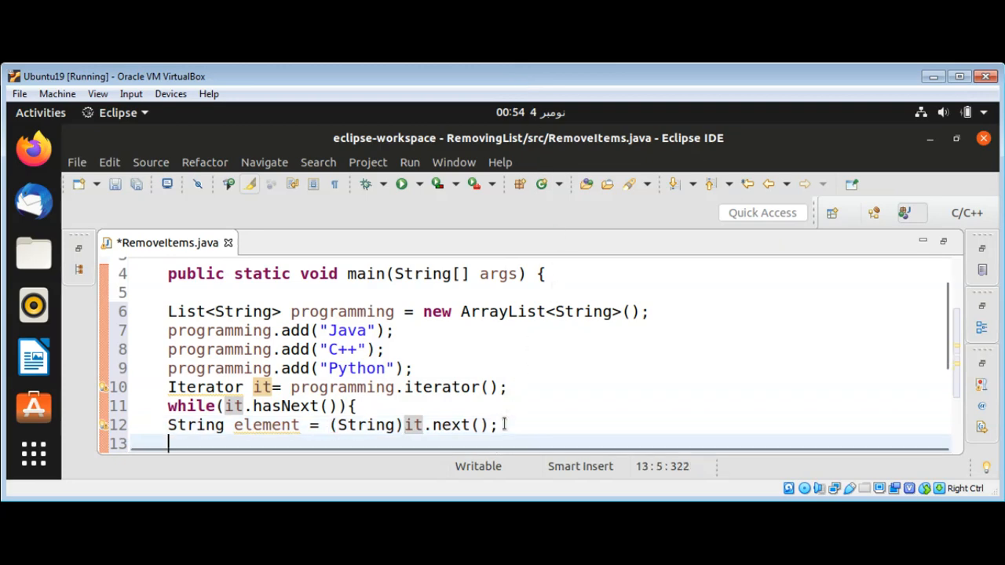
- Write System.out.println(element); on line 13, fixing the 'elemnt' typo
type("System")
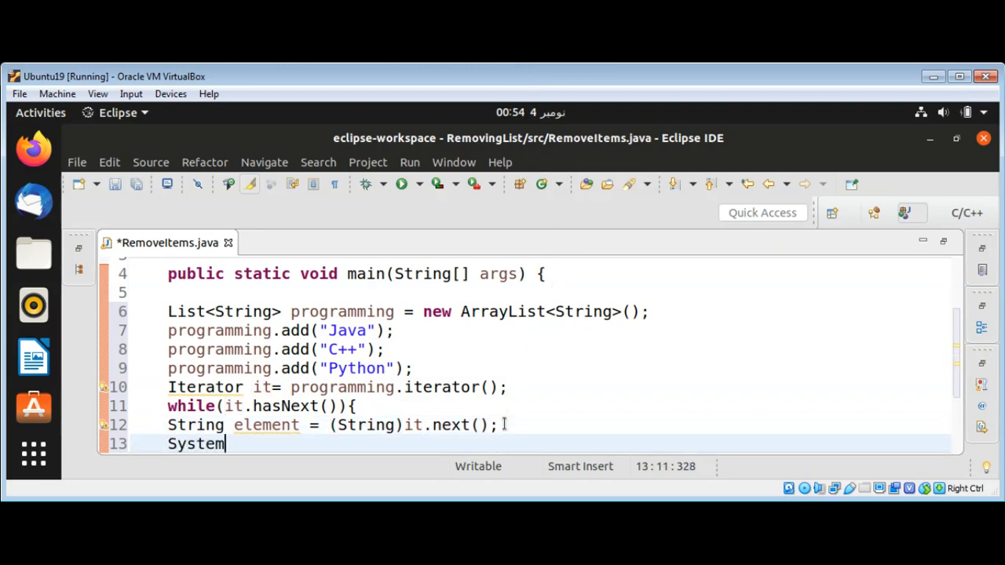
type(".out.println(")
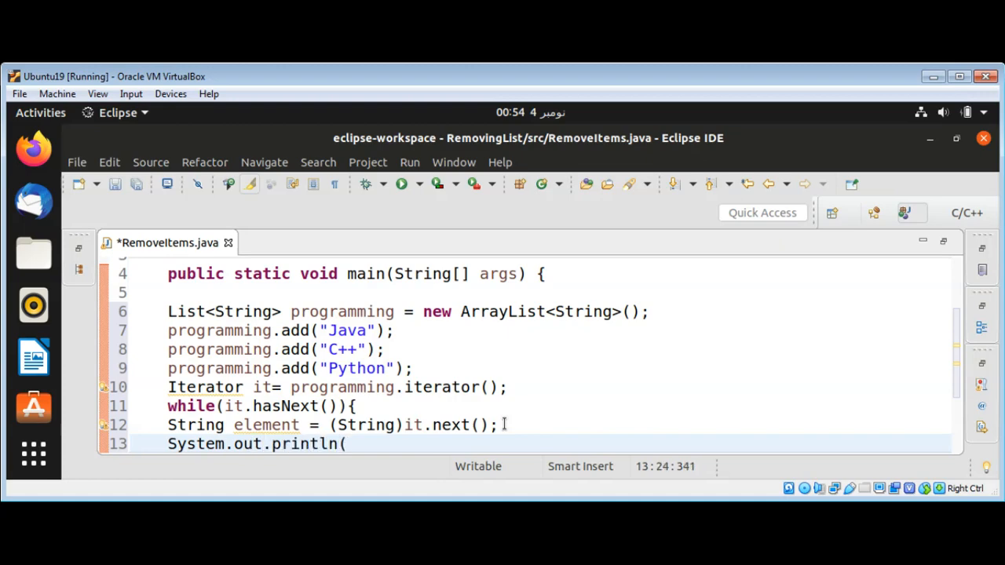
type("elemnt")
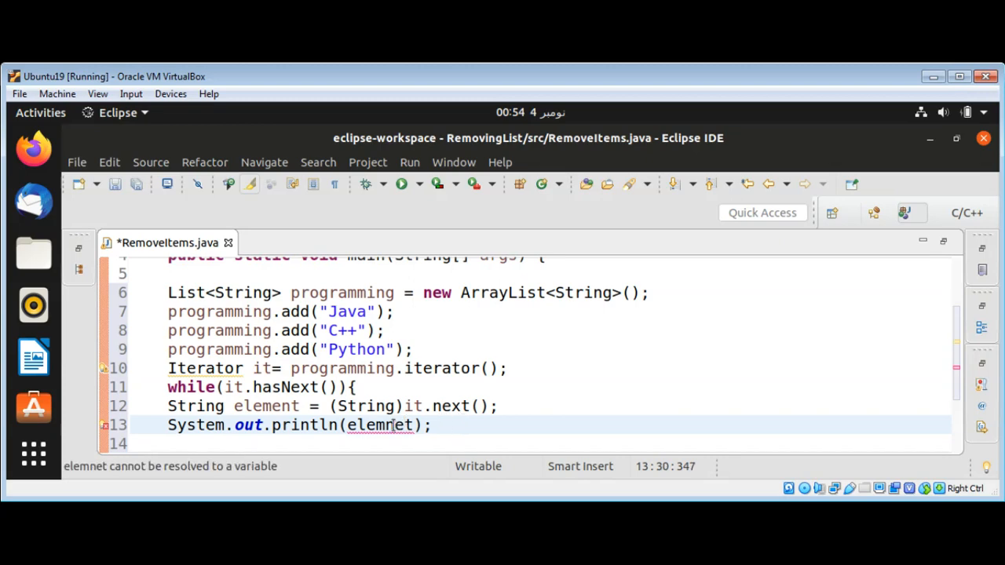
key("Backspace")
type("e")
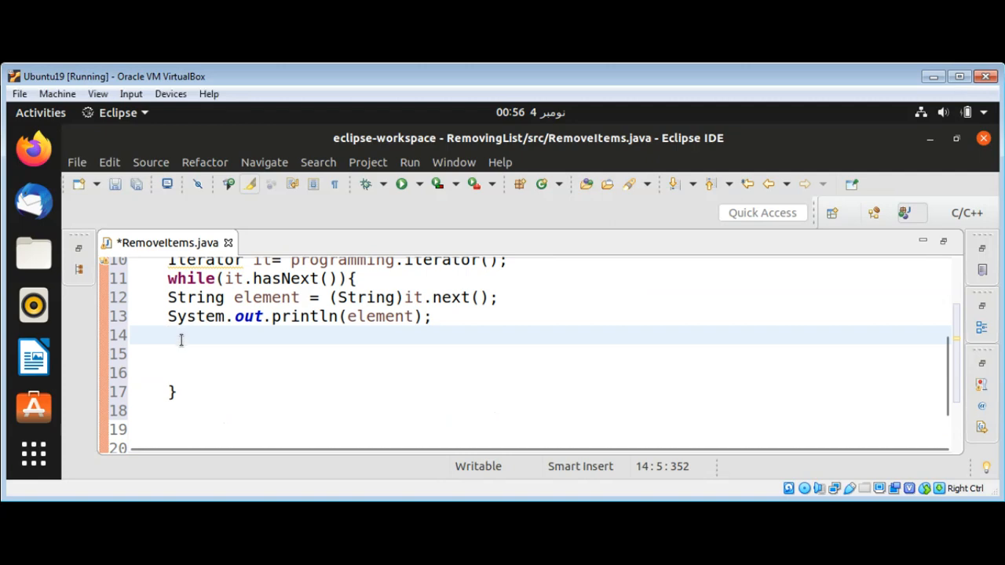
- Write if("C++".equals(element)){ on line 14 to open the block
type("i")
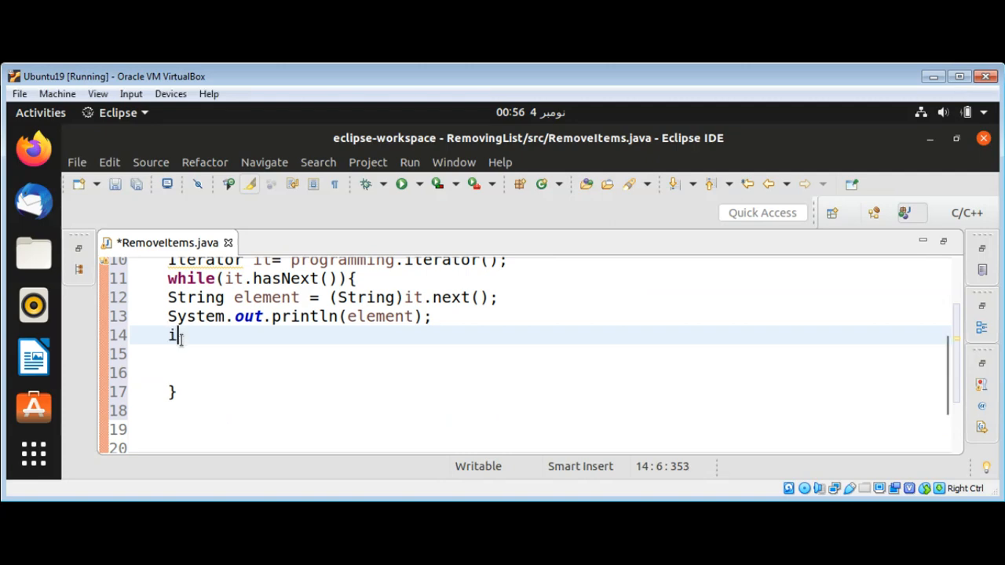
type("f(")
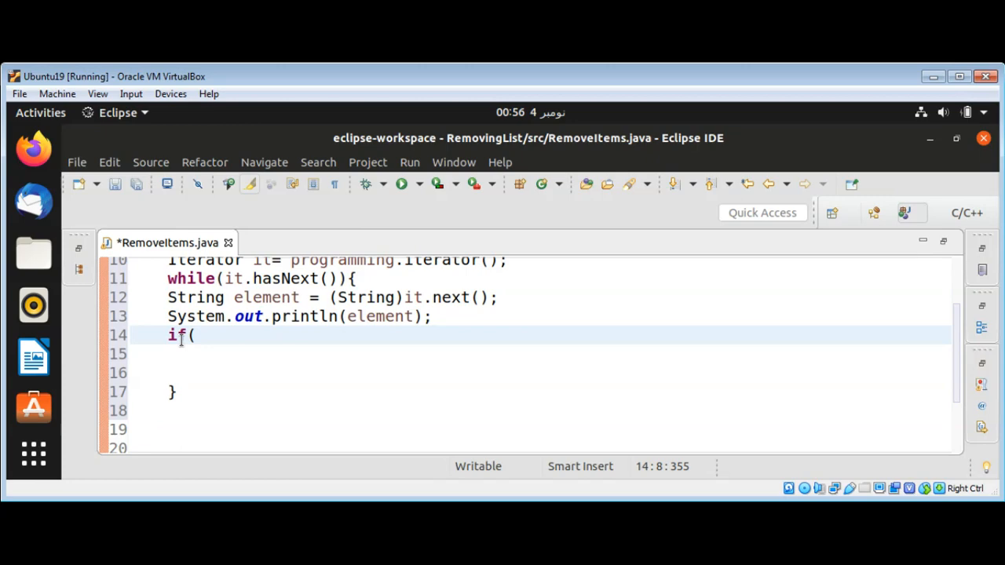
type("\"C+")
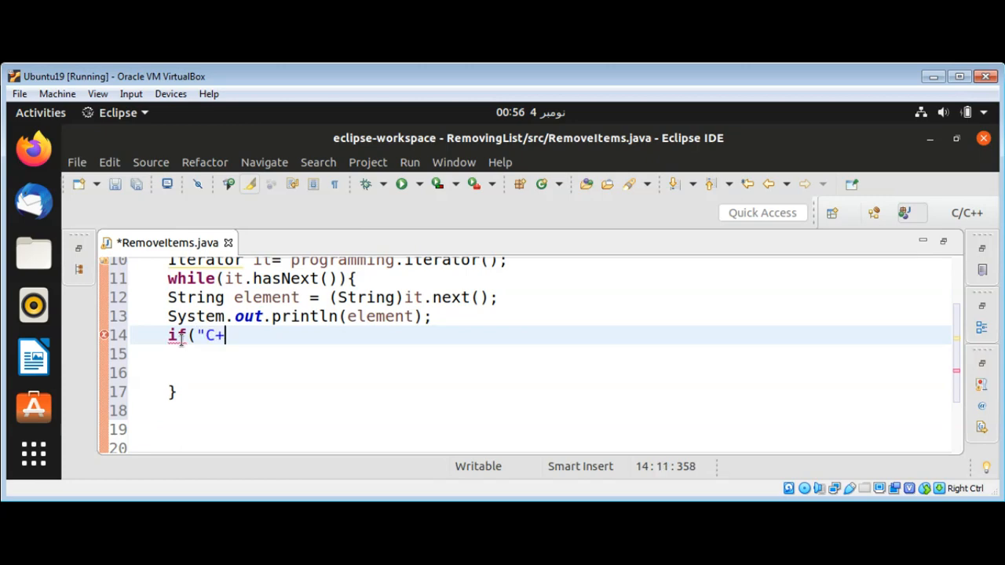
type("+\".")
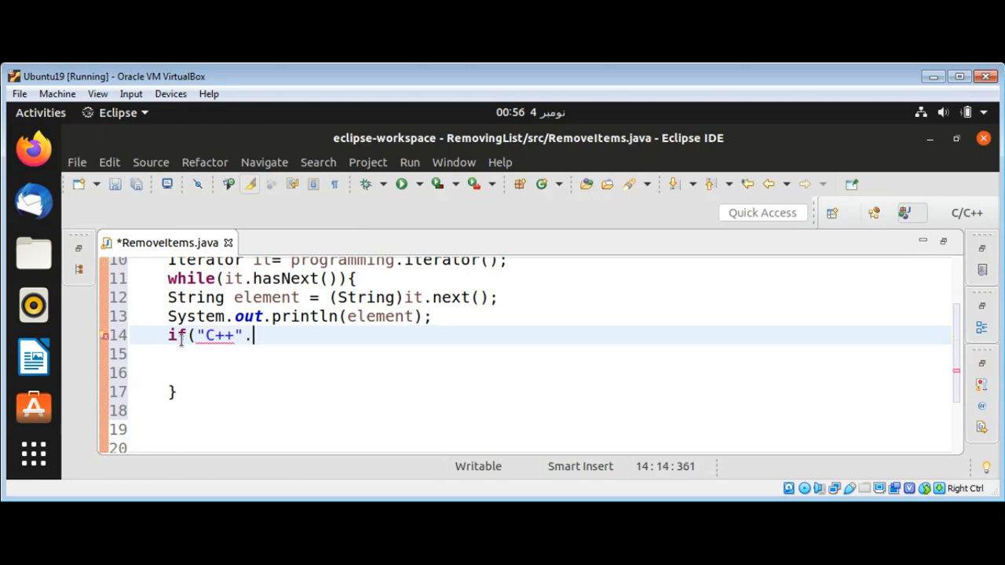
type("equals")
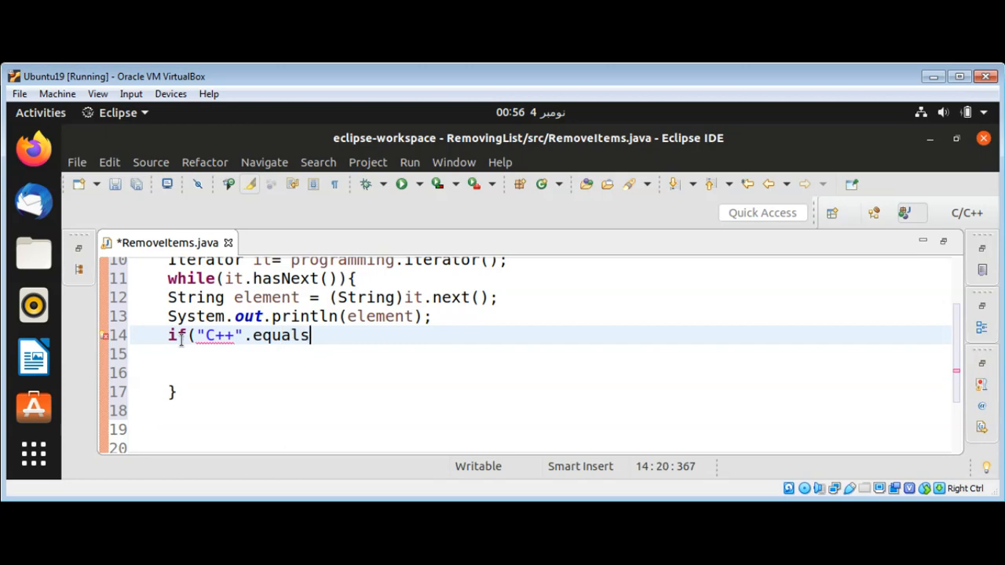
type("(")
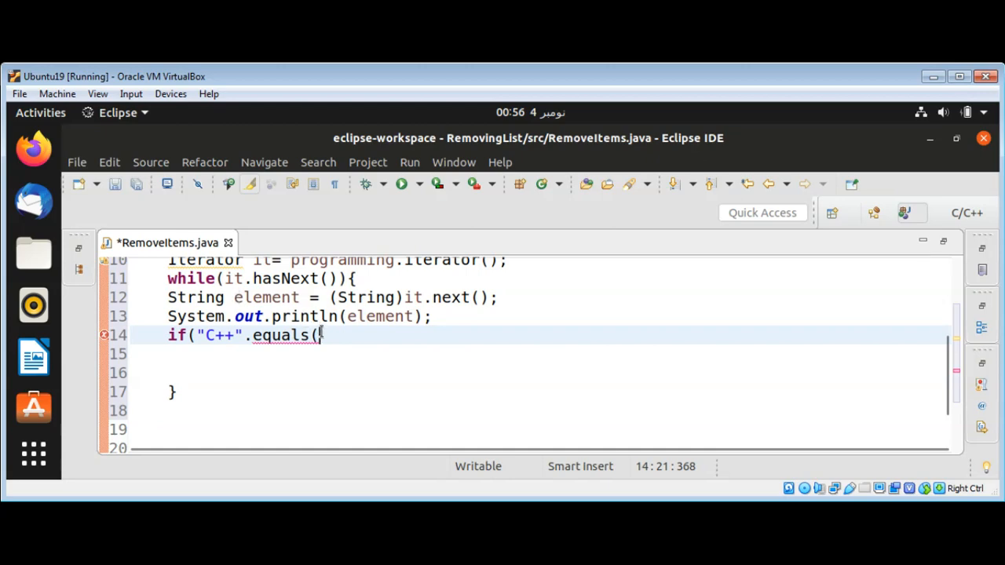
type("elemen")
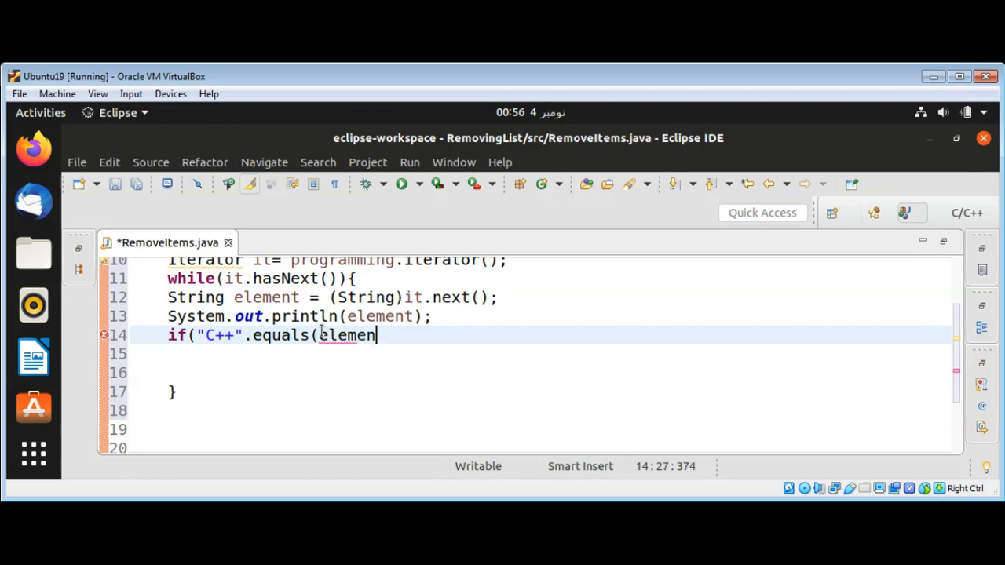
type("t))")
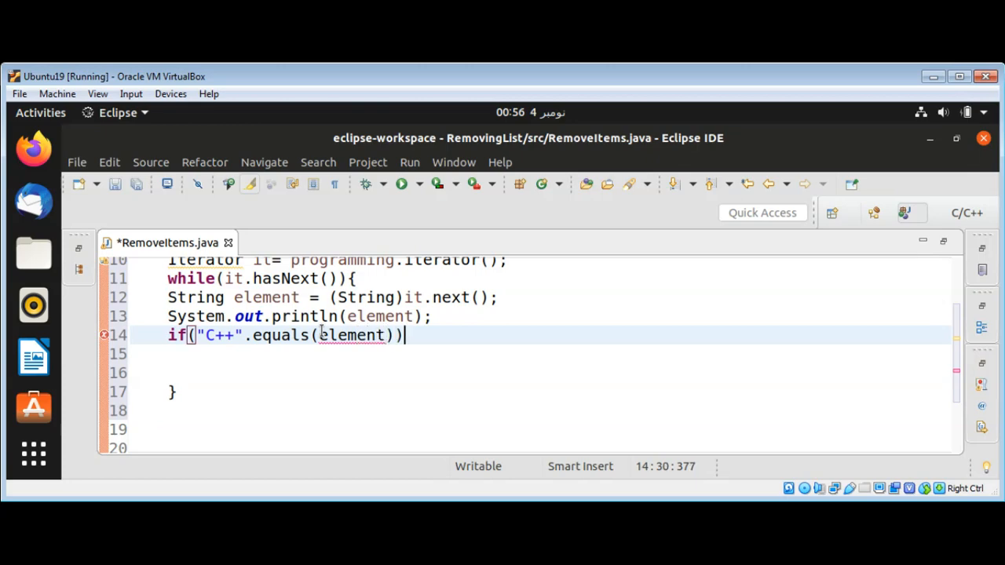
type("{")
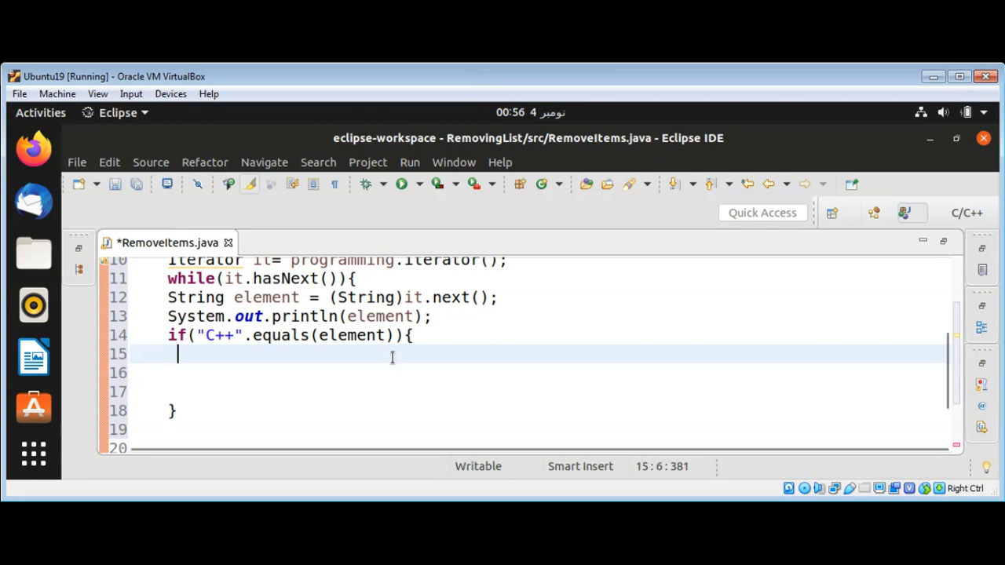
- Write it.remove(); inside the "C++" if block
type("i")
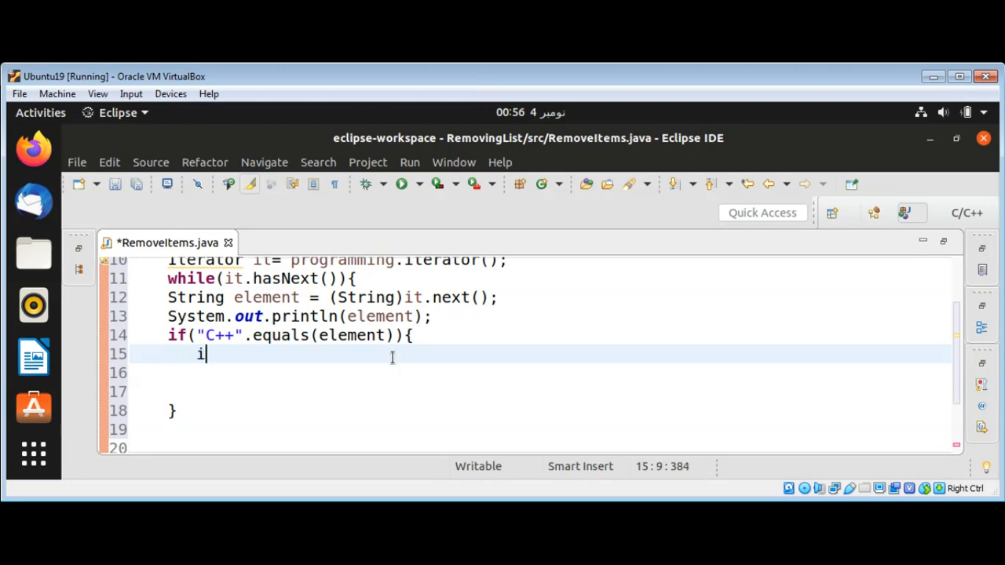
type("t.remove(")
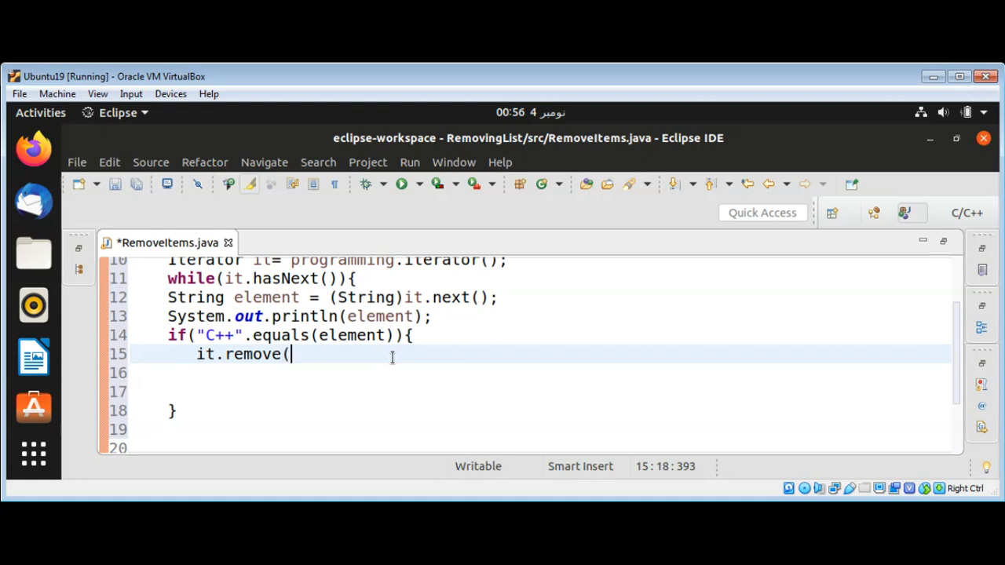
type(")")
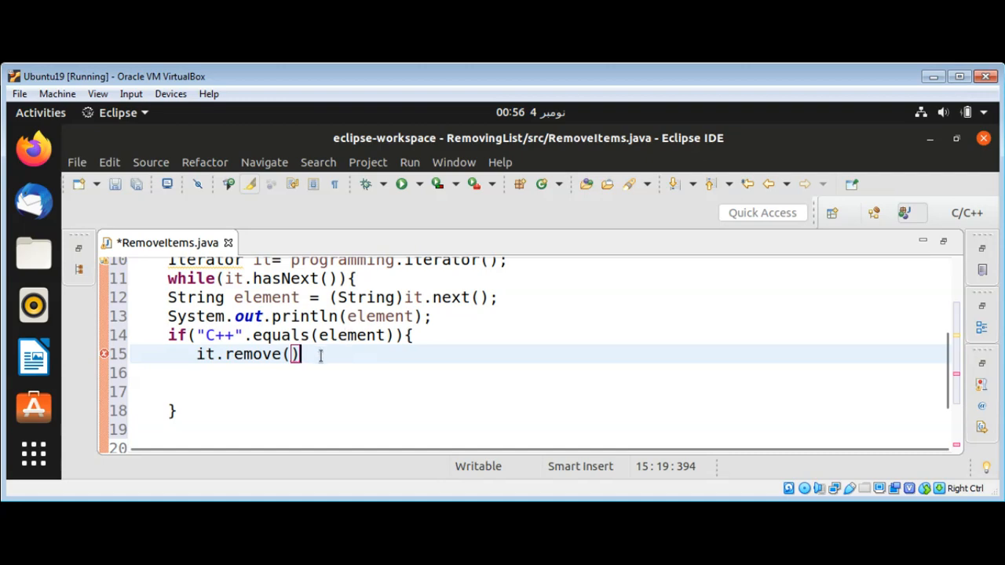
type(";")
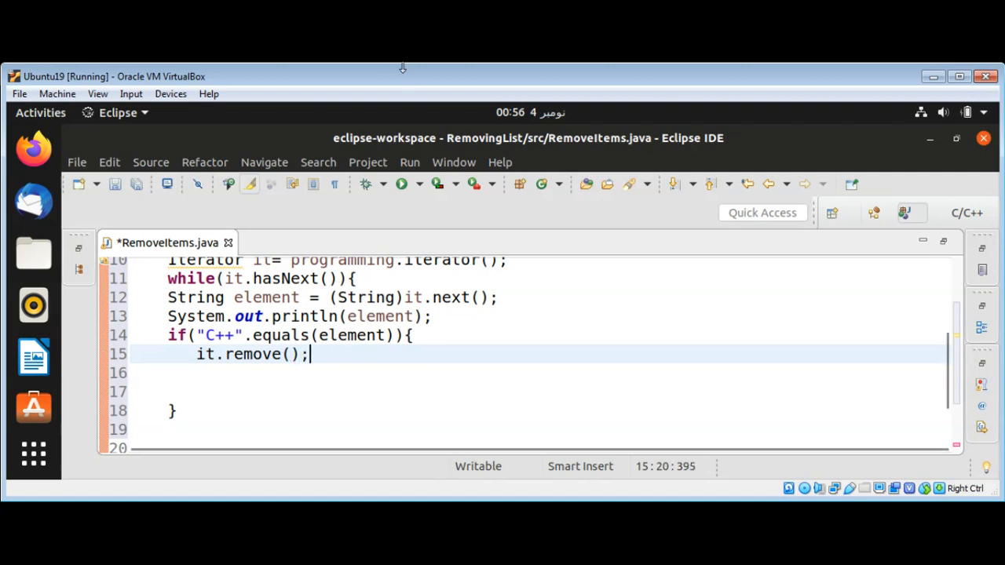
mouse_move(405, 78)
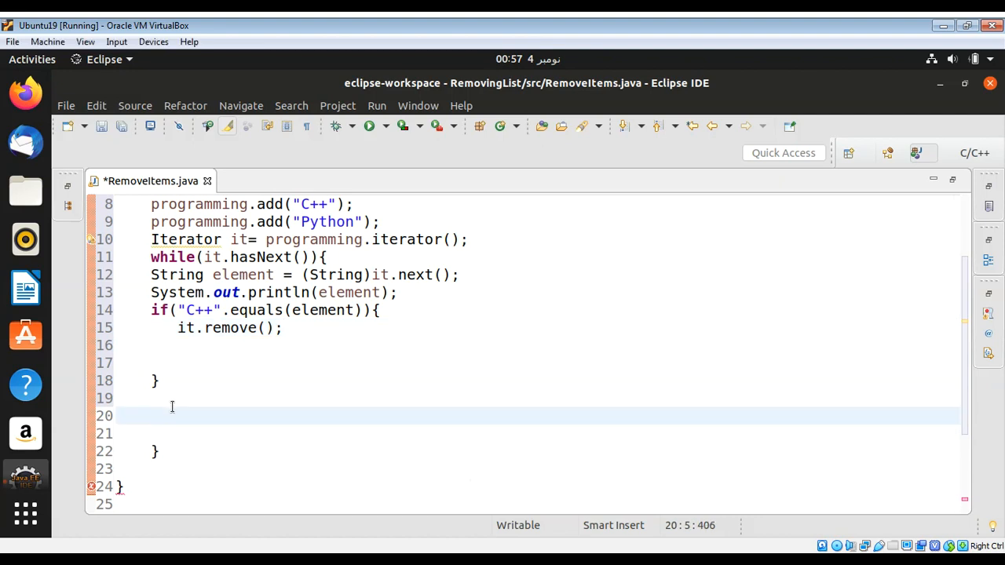
- Open a for(String e : programming){ loop below the while loop
type("for")
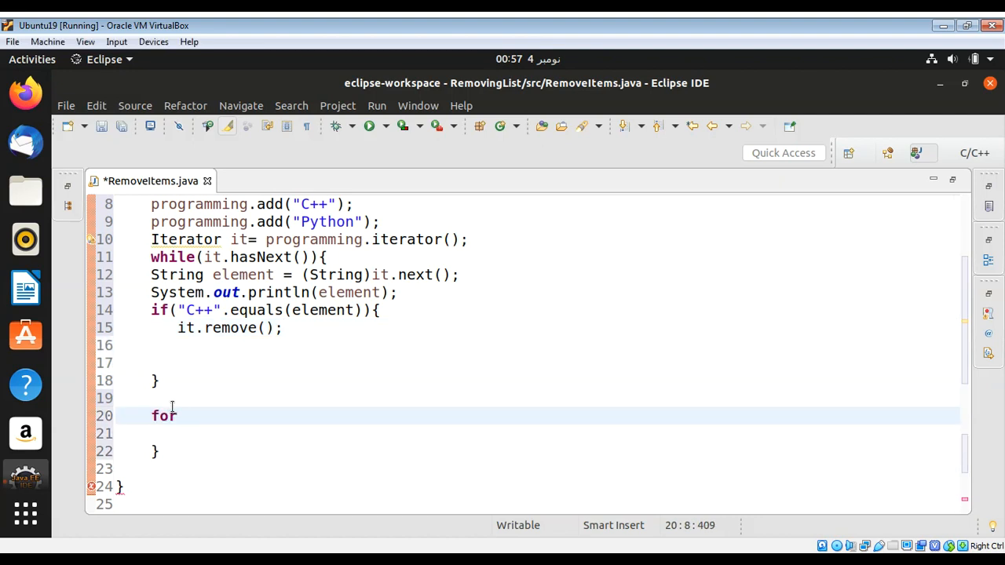
type("(")
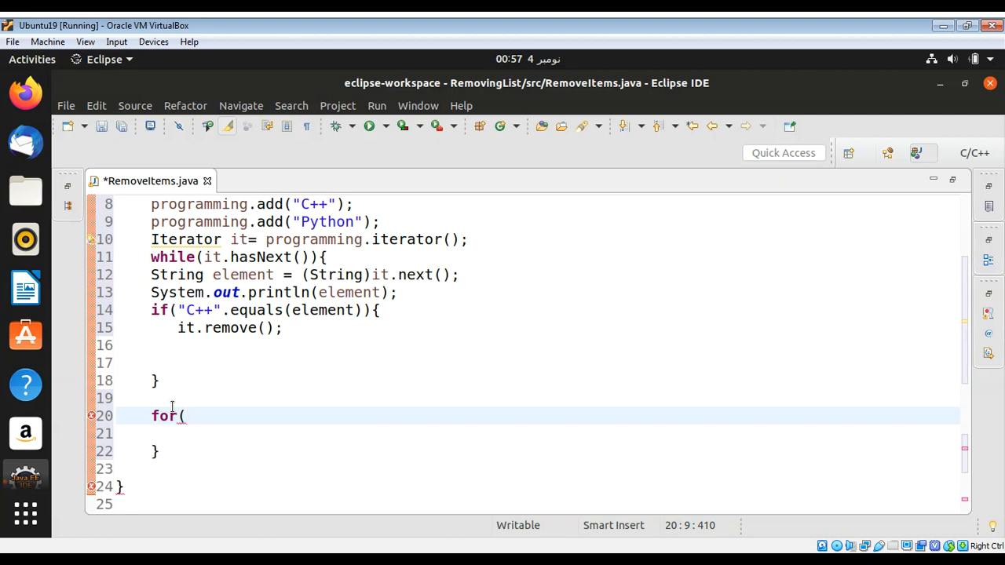
type("String")
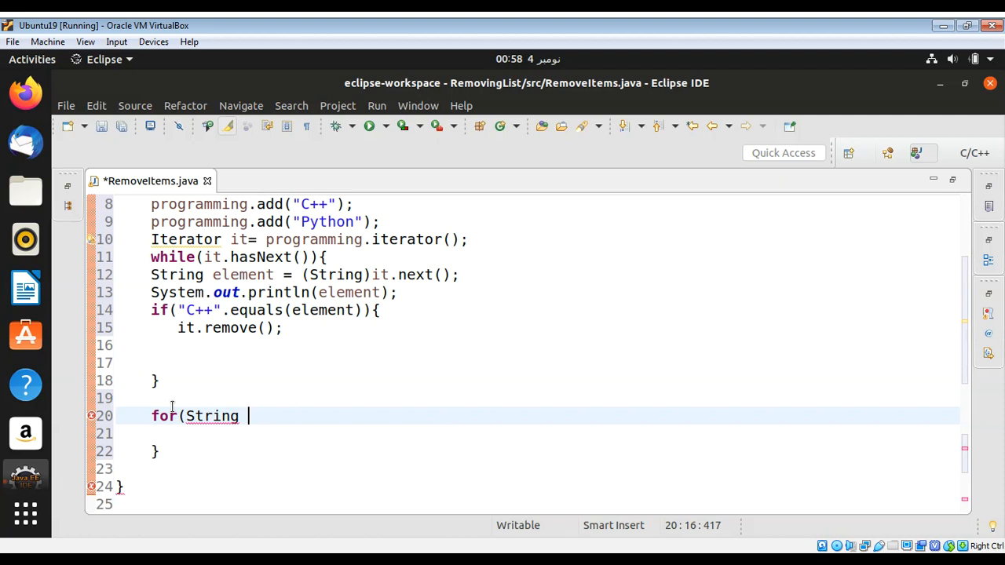
key("BackSpace")
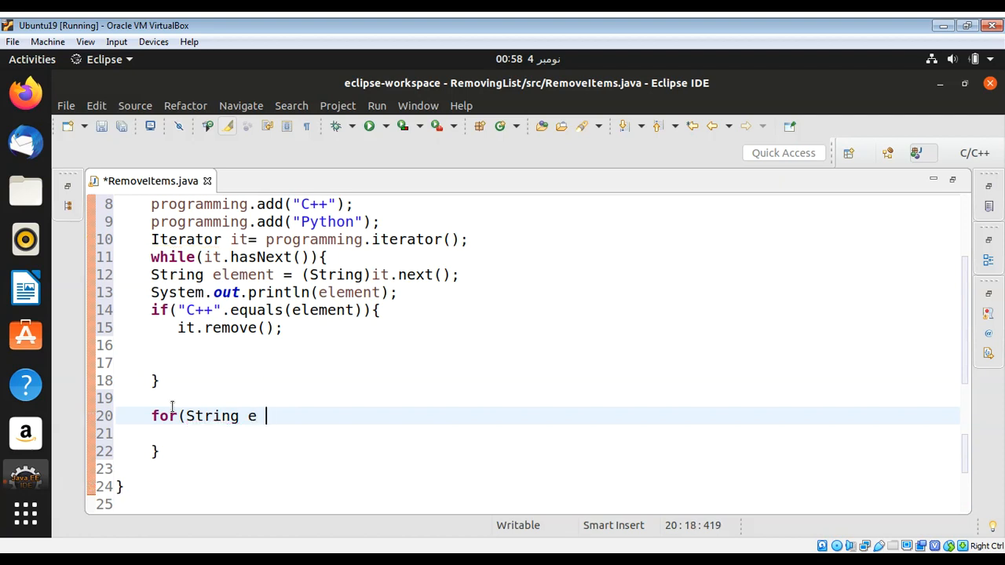
type(":")
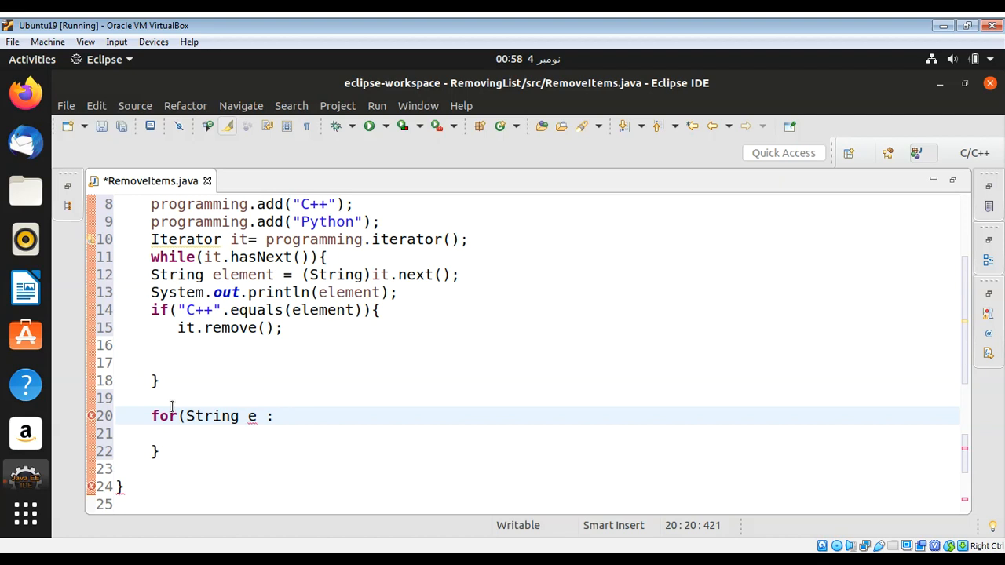
type("pro")
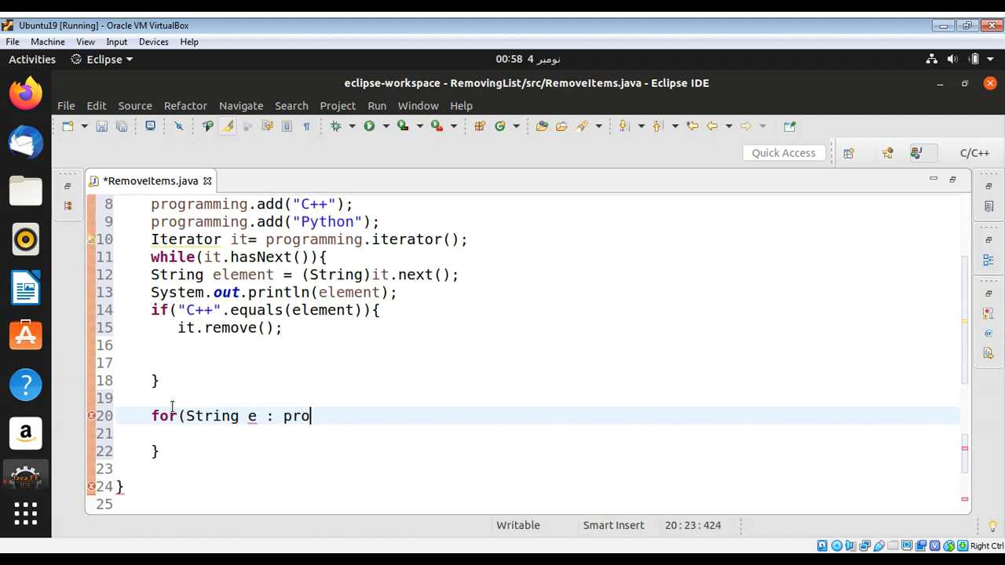
type("gramming")
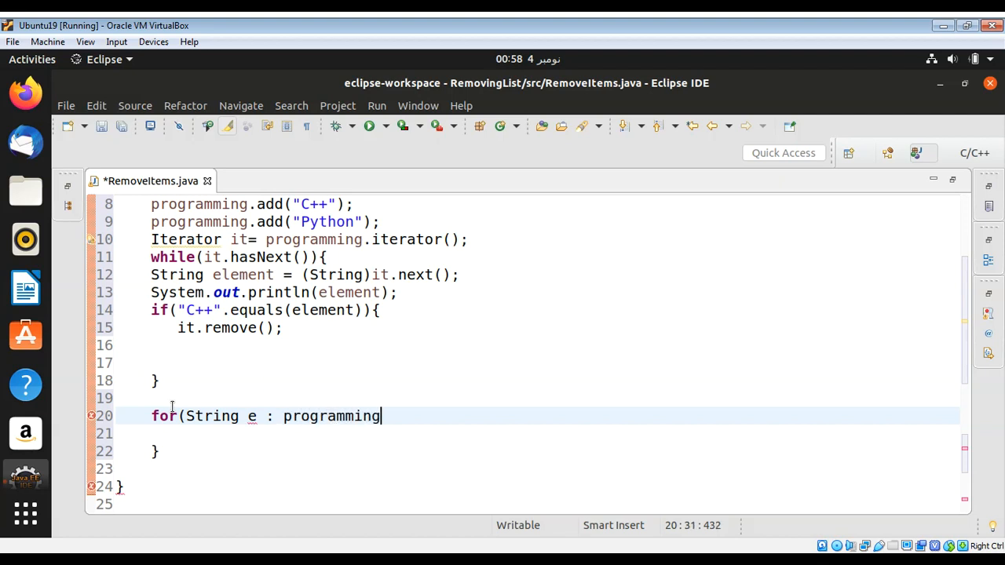
type(")")
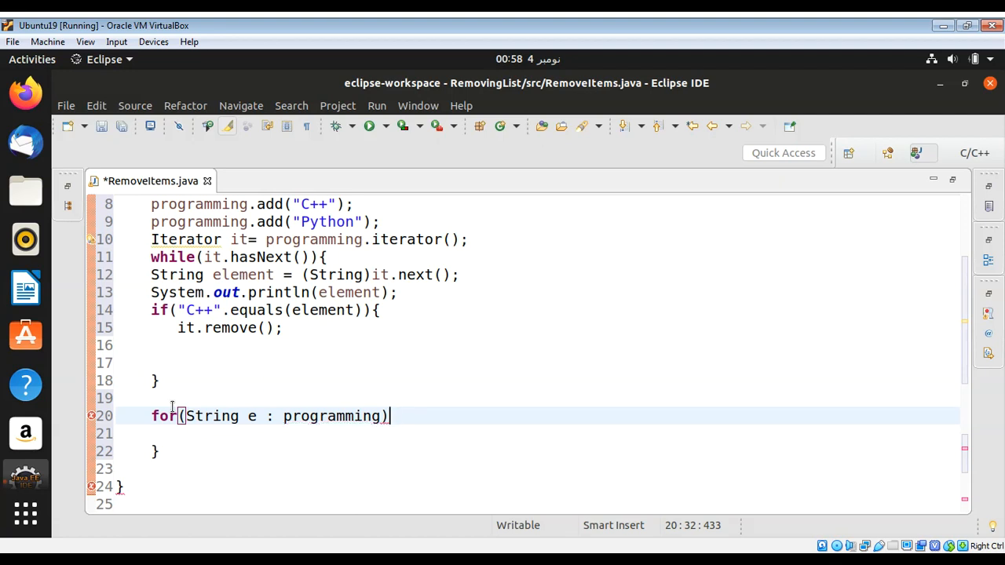
type("{")
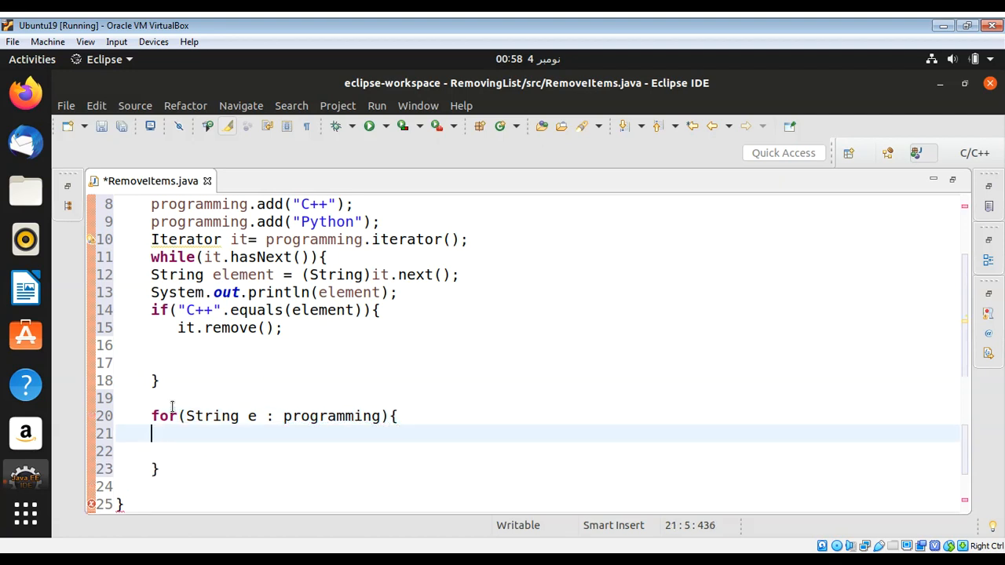
key("Return")
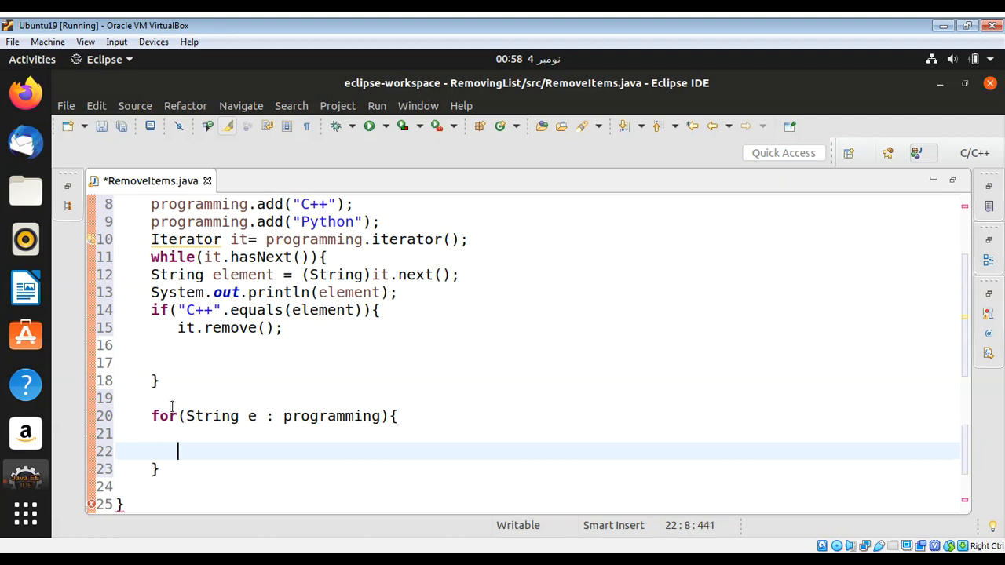
- Inside it, write System.out.println(e);, fixing the 'oout' typo
type("Syst")
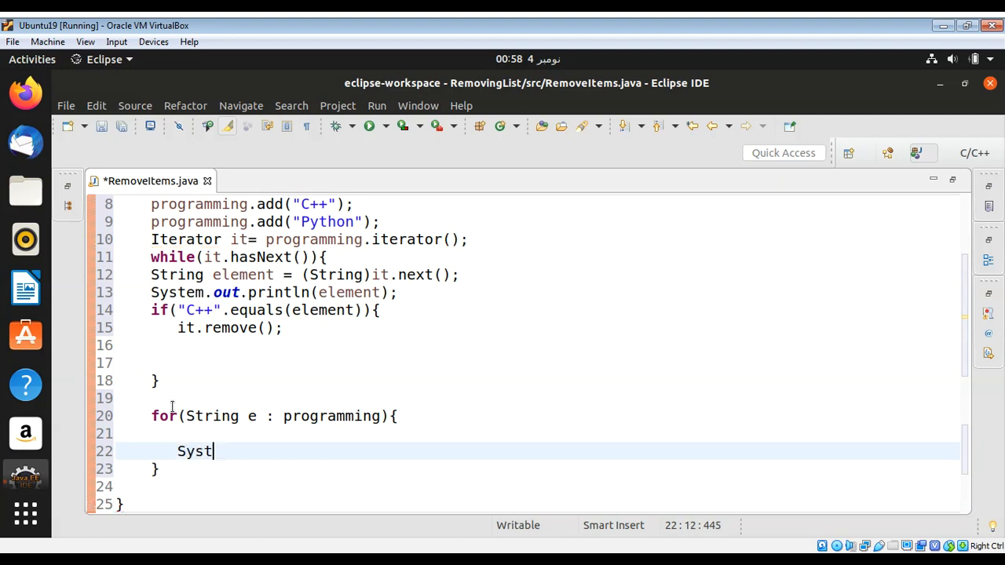
type("em.oout.println")
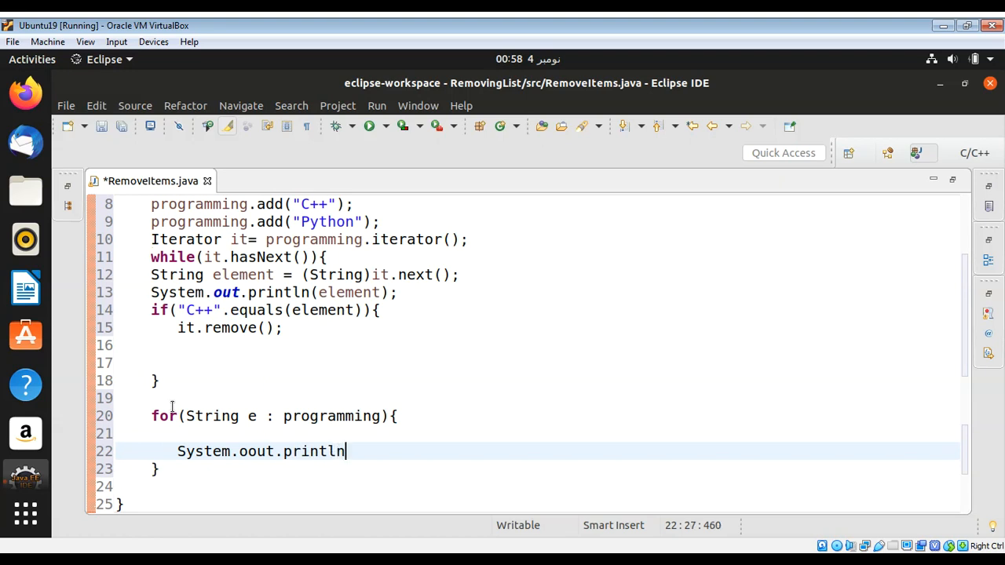
key("BackSpace")
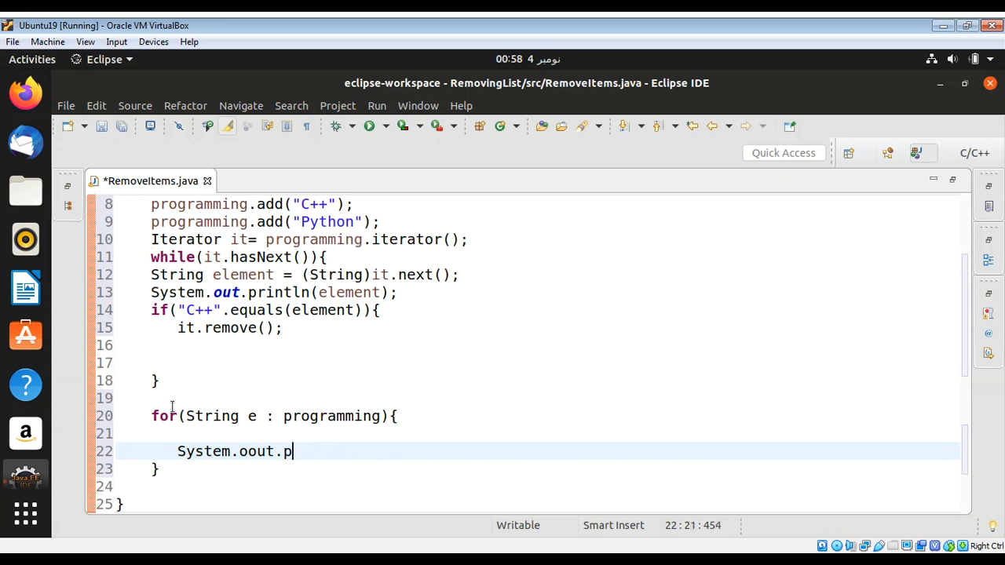
key("BackSpace")
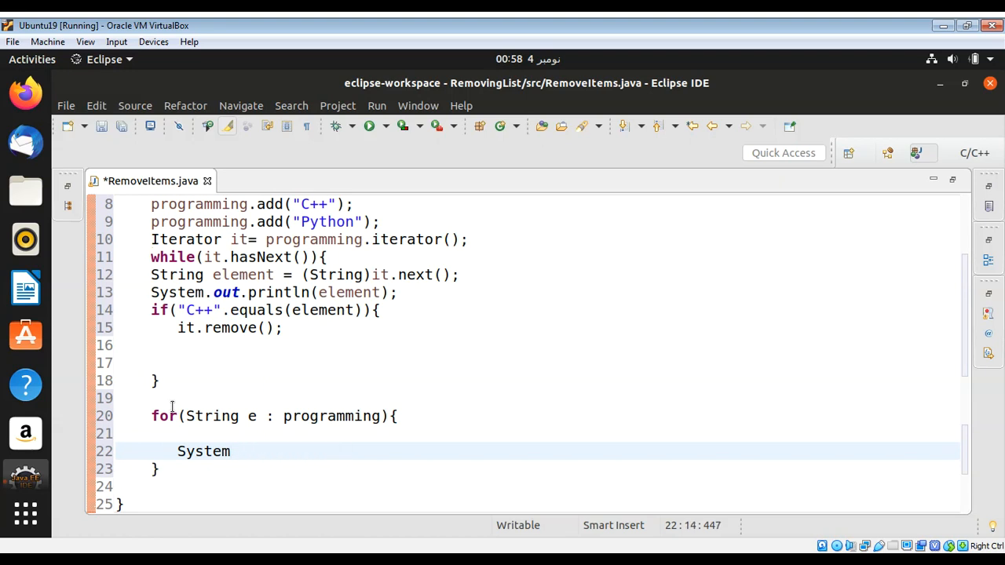
type(".out.println(")
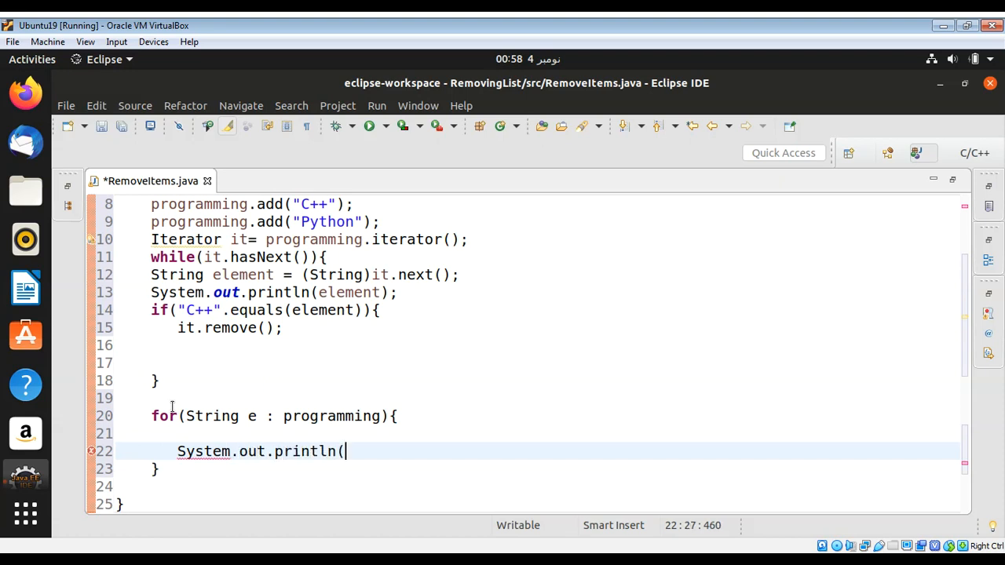
type("e)")
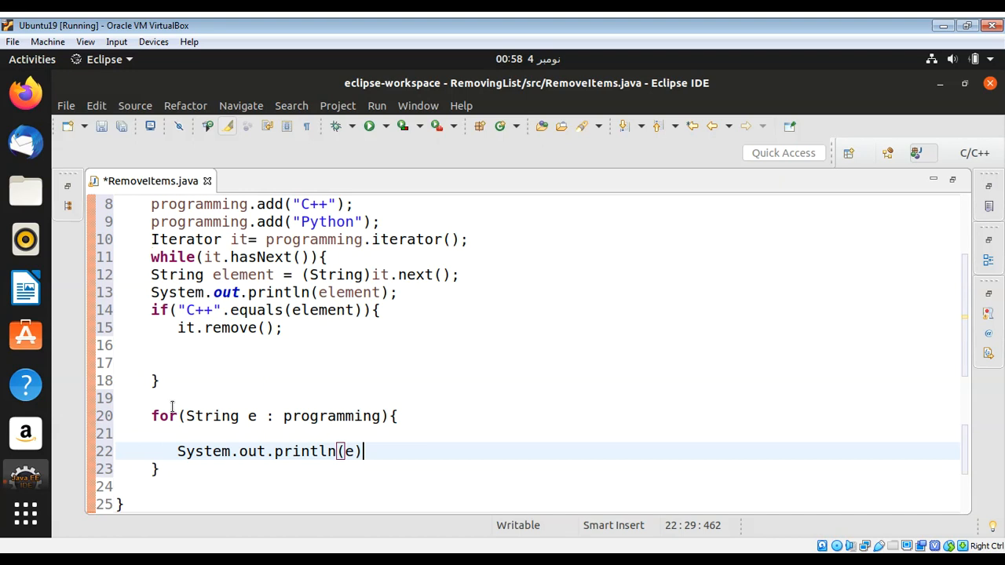
type(";")
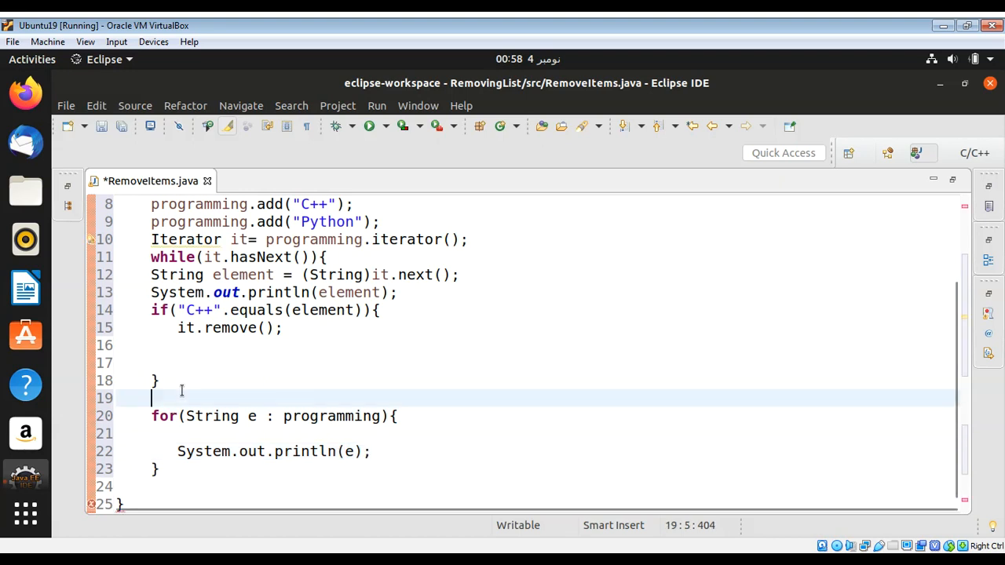
- Write System.out.println("List After element removal:"); above the for loop
type("System.out")
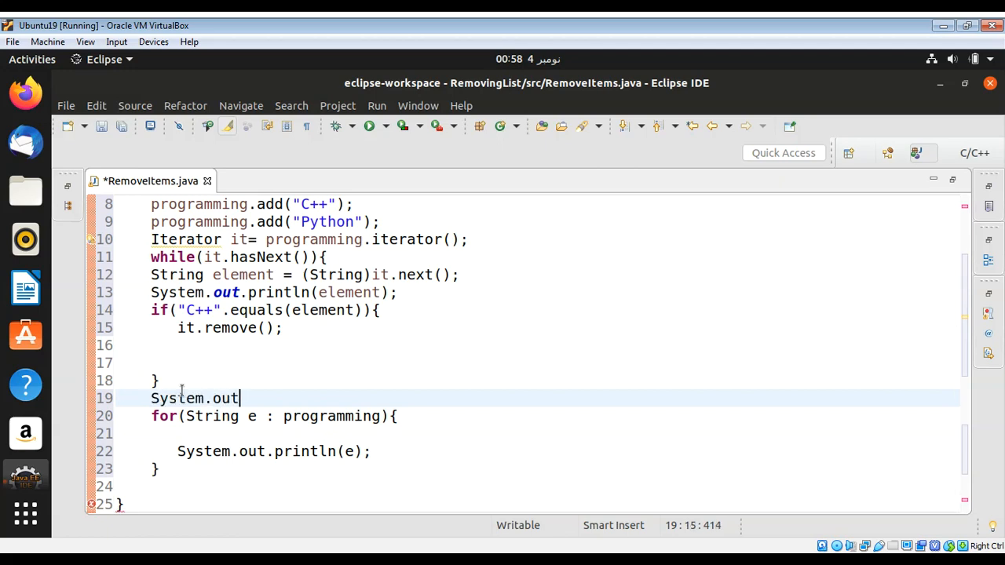
type(".println")
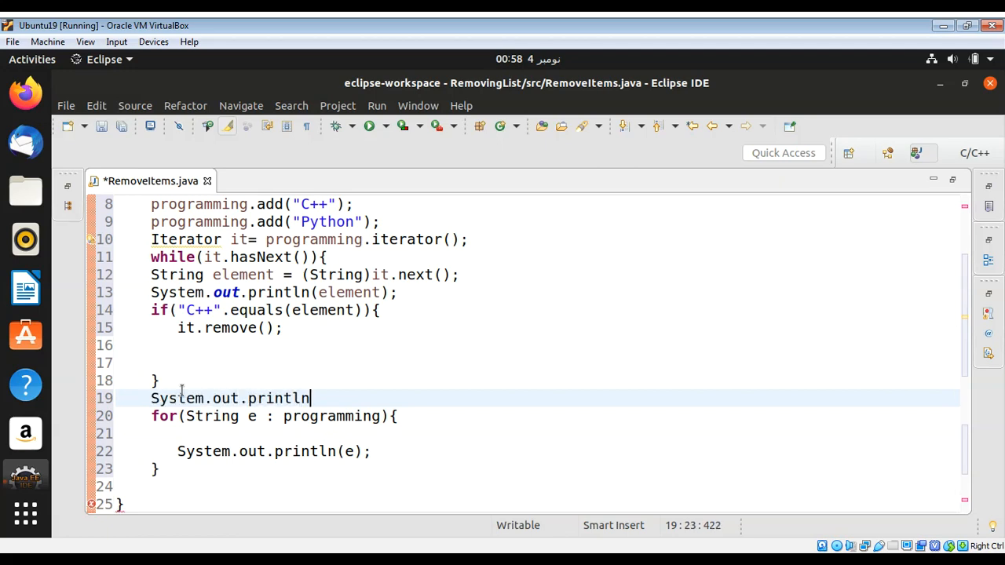
type("(\"List After element remo")
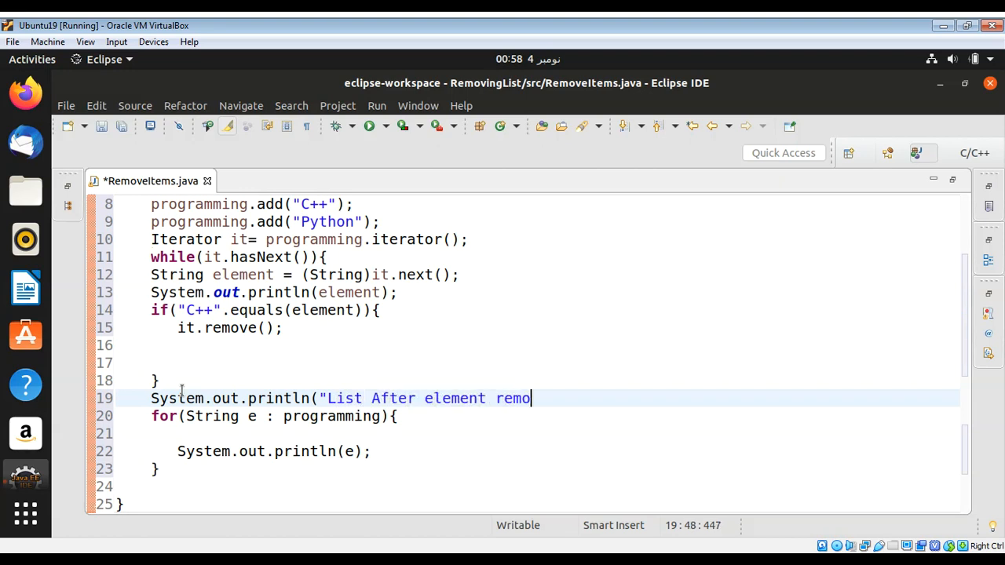
type("val")
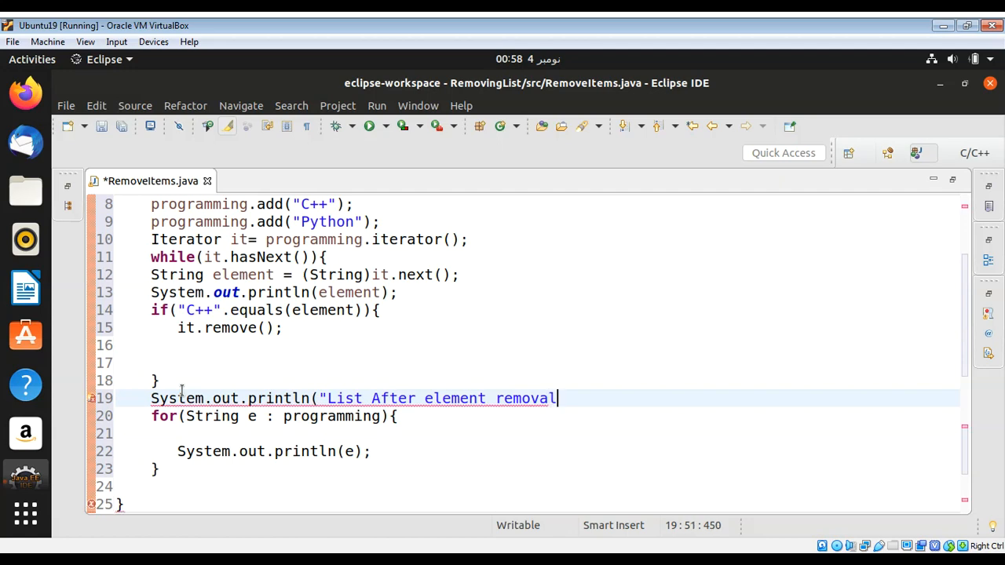
type(");")
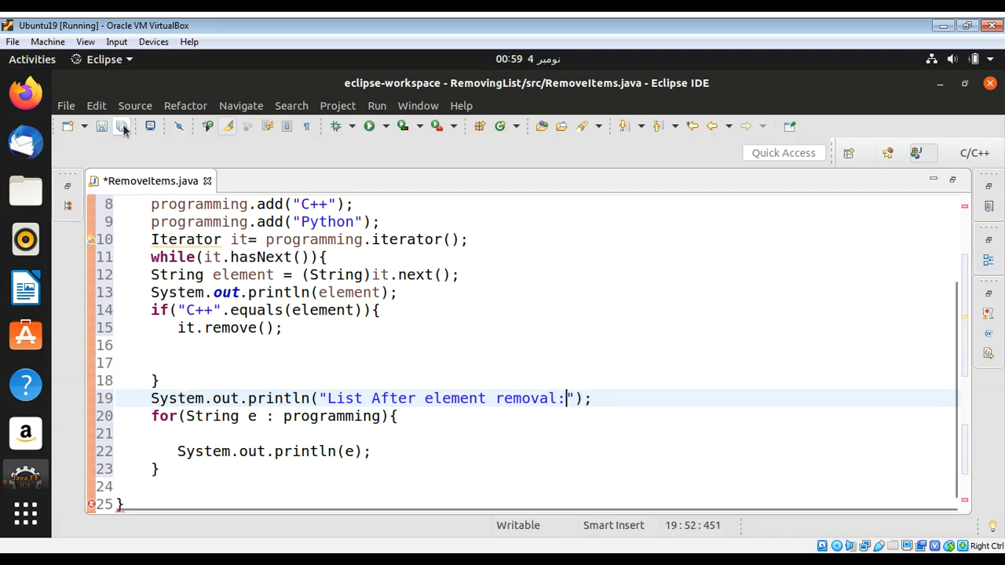
- Save RemoveItems.java and add a blank line above the heading println
left_click(121, 125)
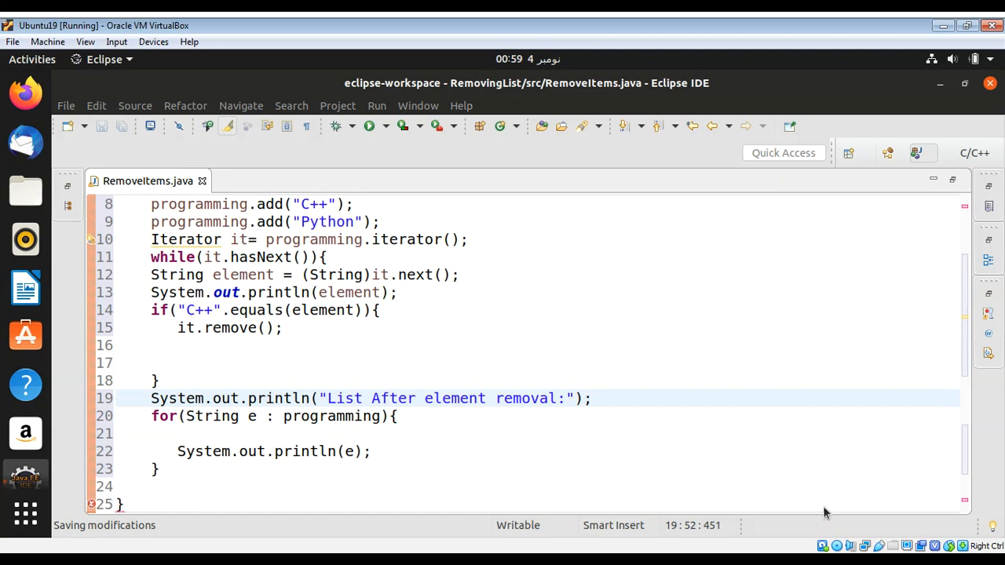
left_click(564, 398)
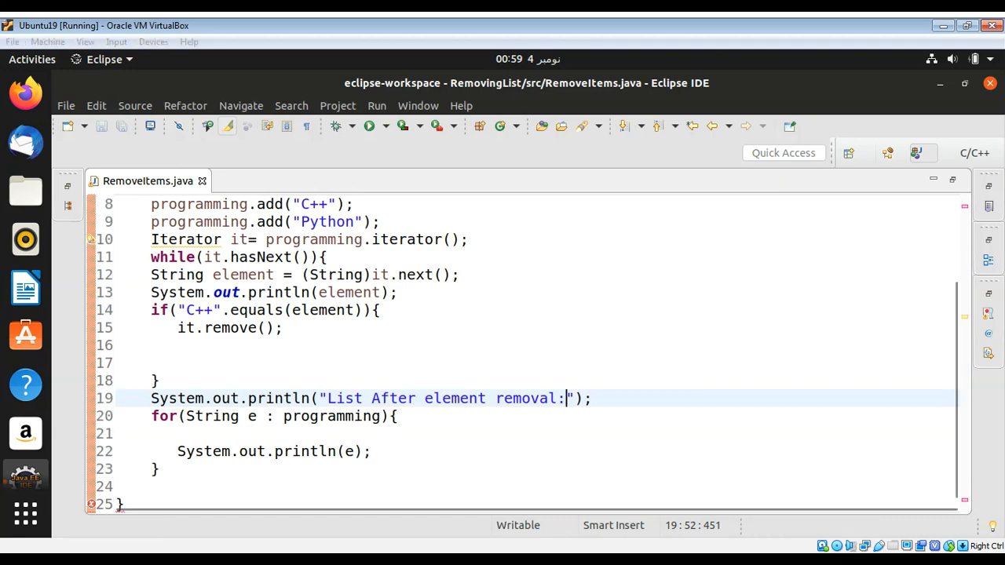
type("}")
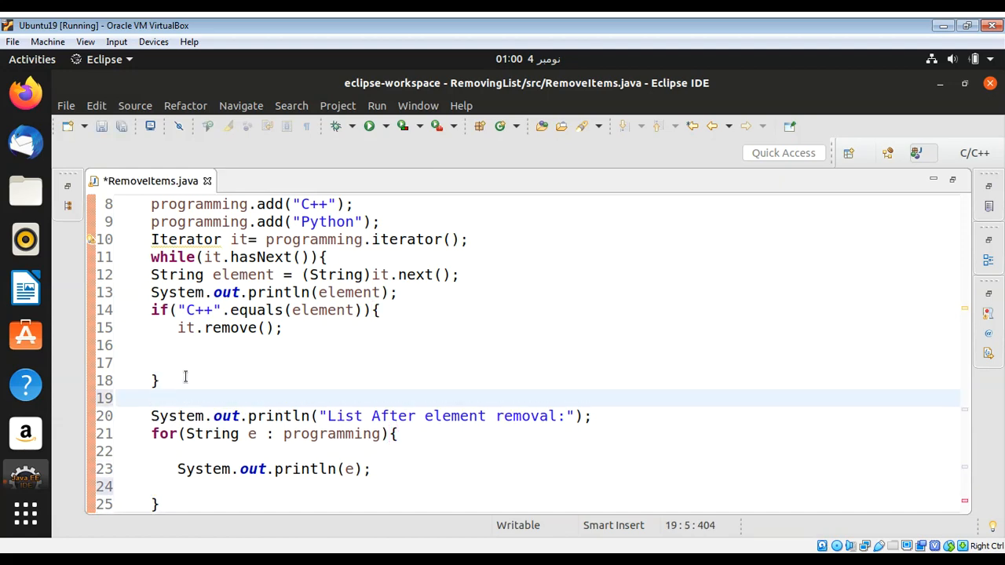
- Type a closing brace on line 19 to end the while loop before the heading
type("}")
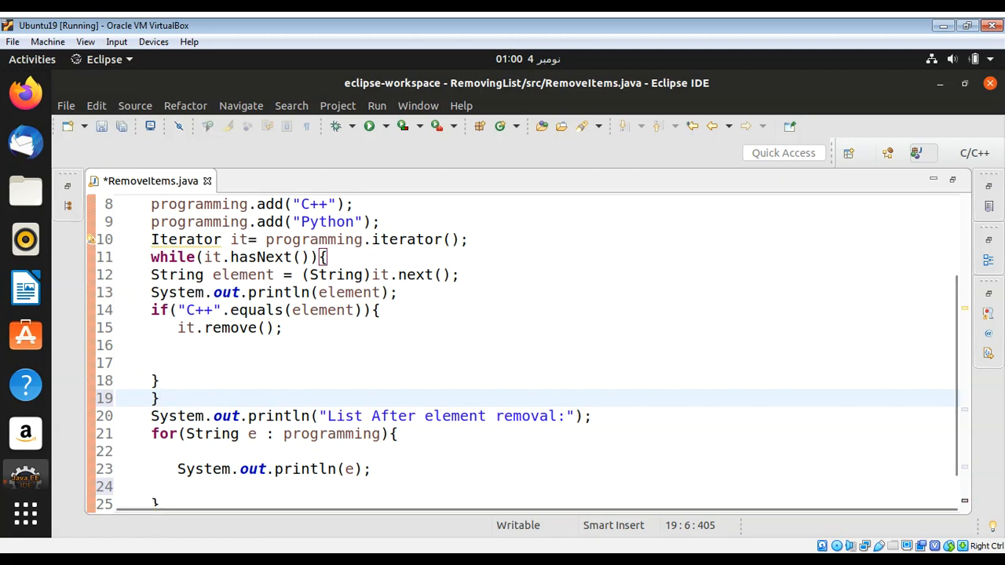
mouse_move(558, 340)
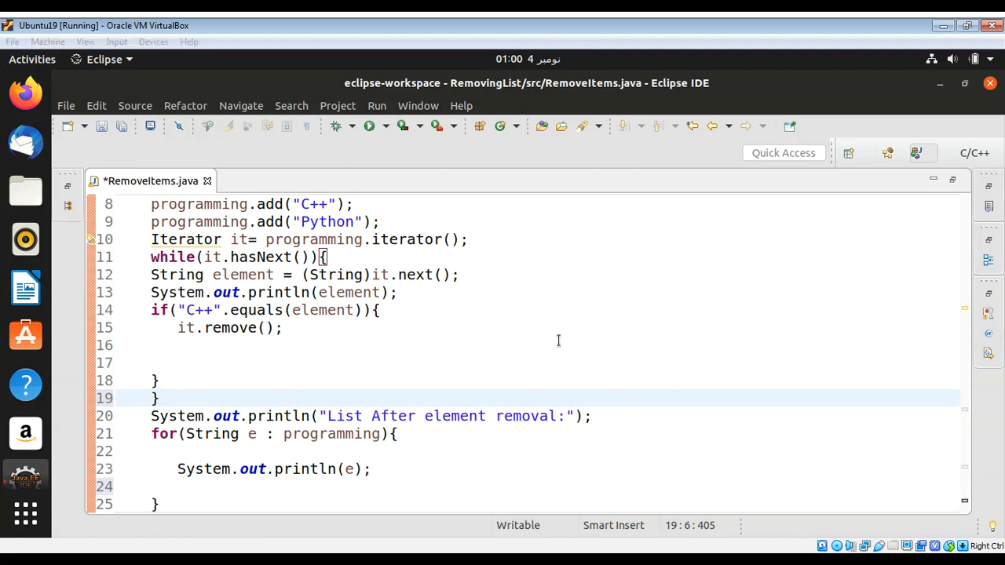
mouse_move(369, 126)
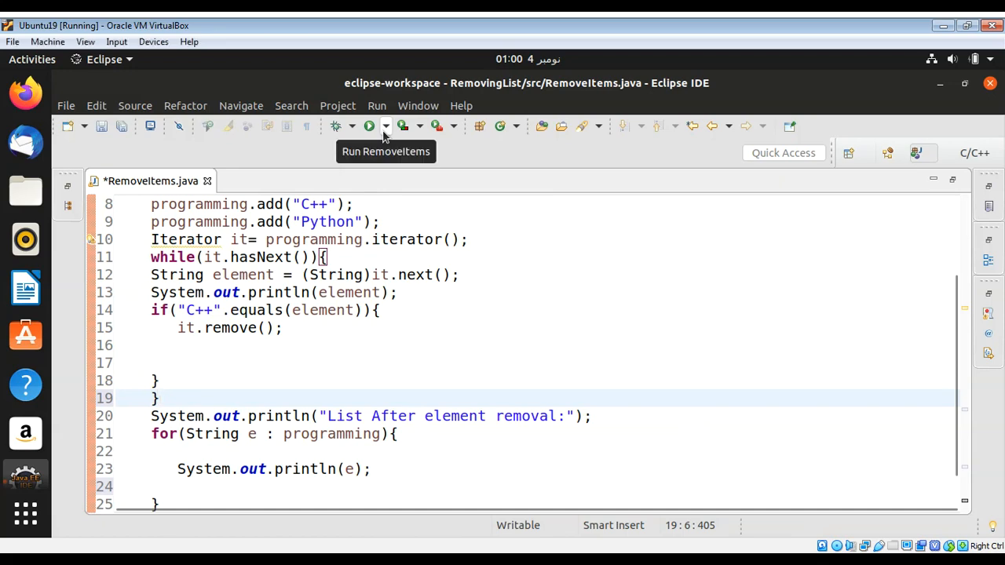
- Run RemoveItems as a Java Application, saving changes before launch
left_click(386, 125)
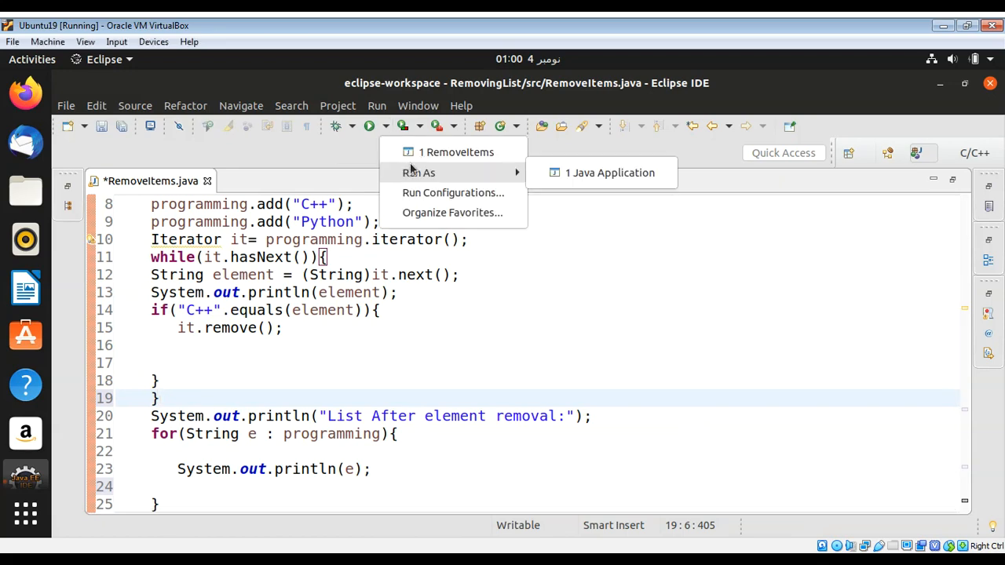
left_click(610, 172)
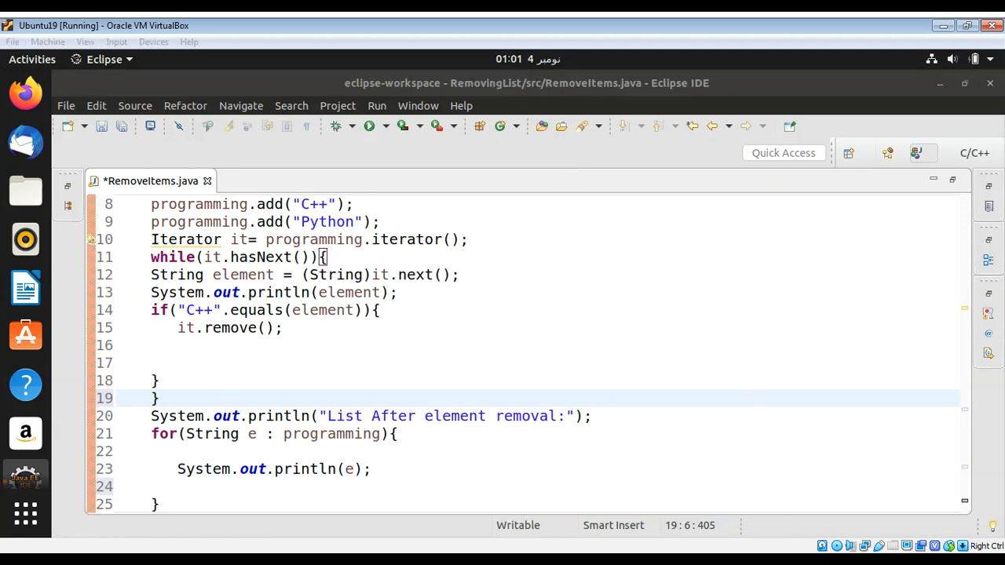
left_click(369, 125)
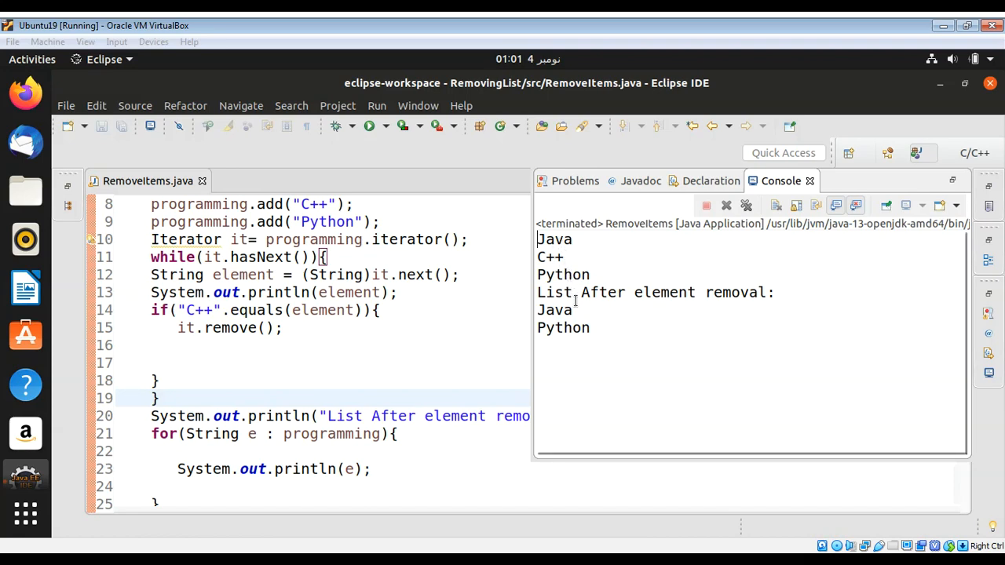
mouse_move(597, 337)
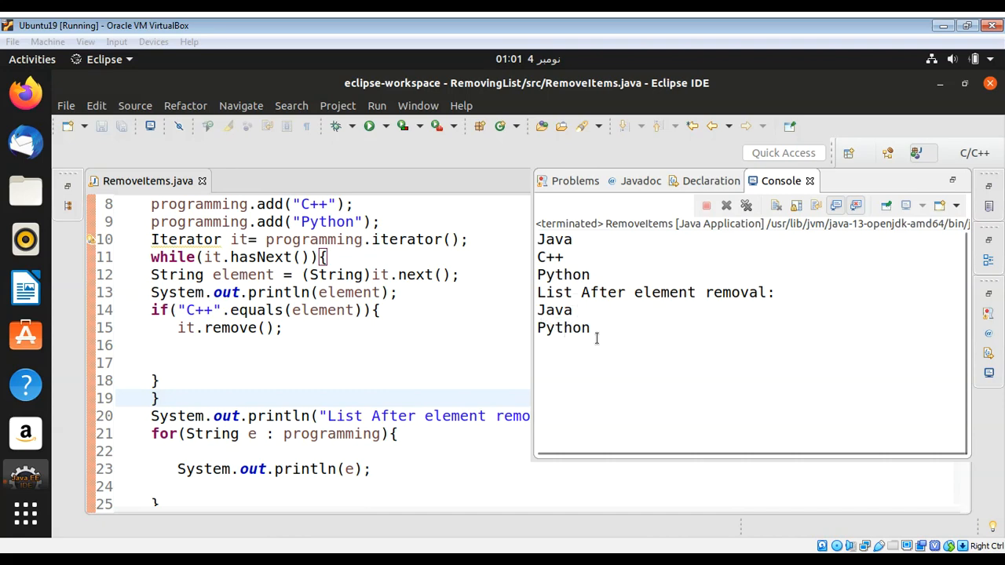
mouse_move(717, 370)
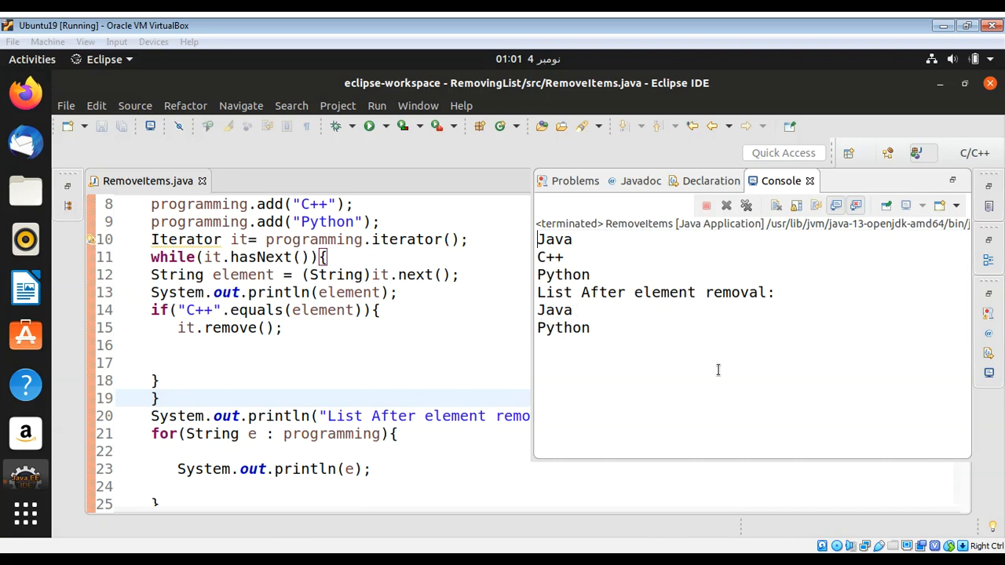